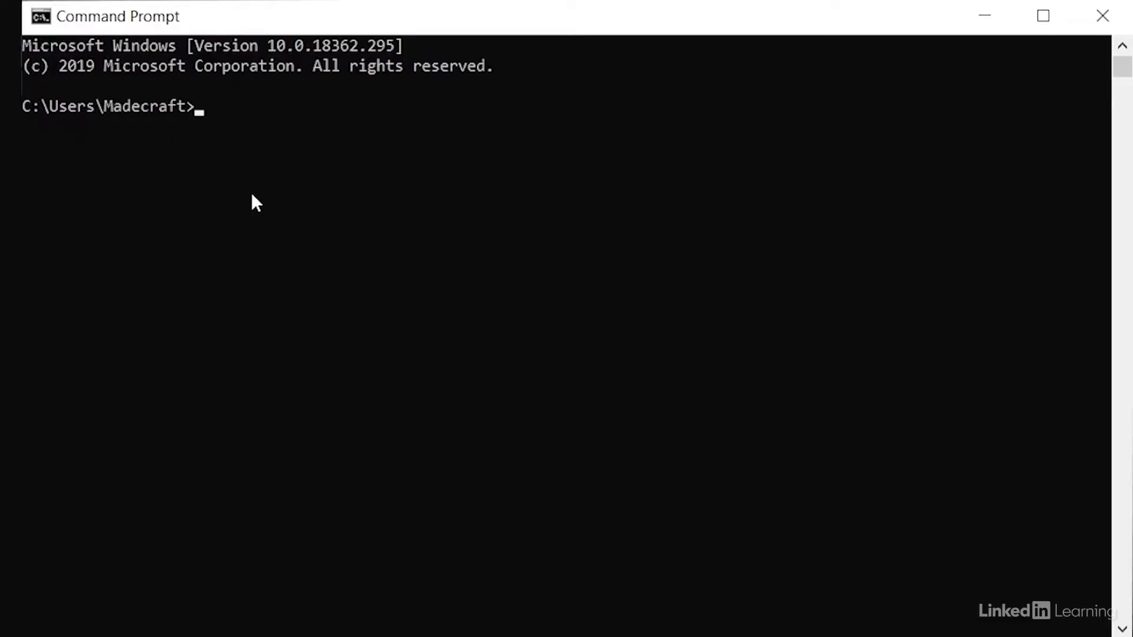
Run 'py -m pip install pandas' in Command Prompt.
{"action": "type", "text": "py -m"}
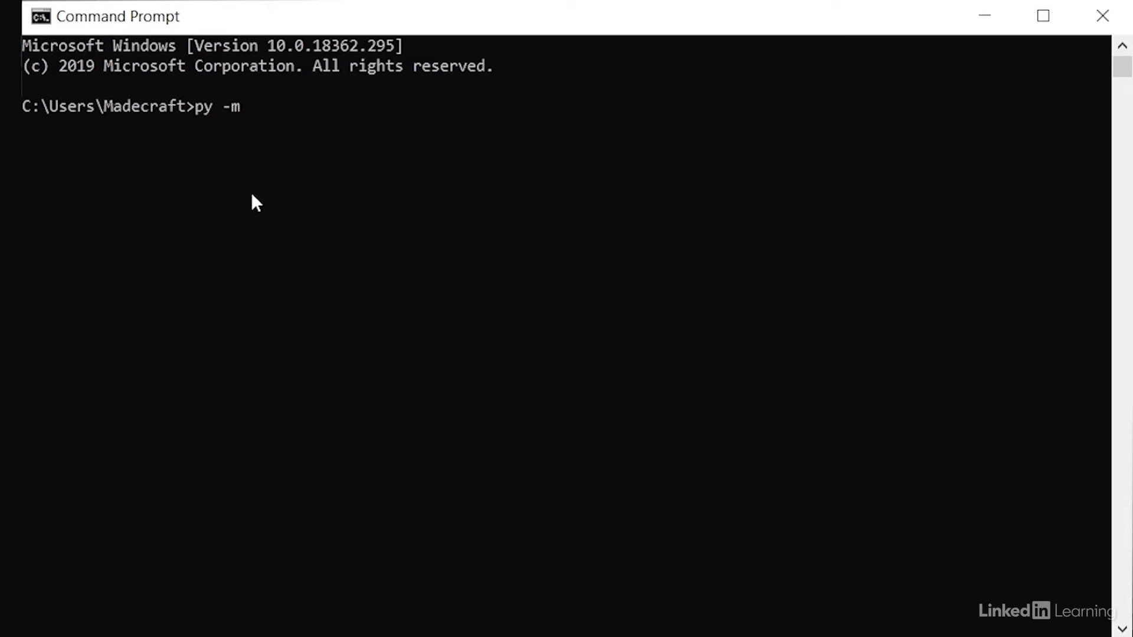
{"action": "type", "text": "pip install pa"}
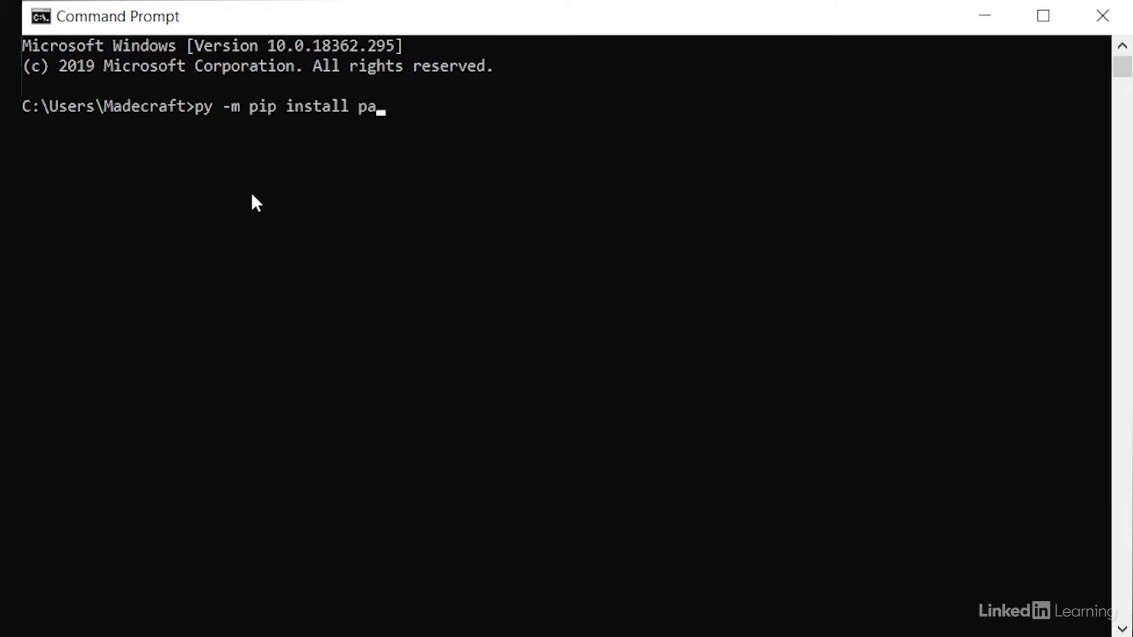
{"action": "key", "text": "Enter"}
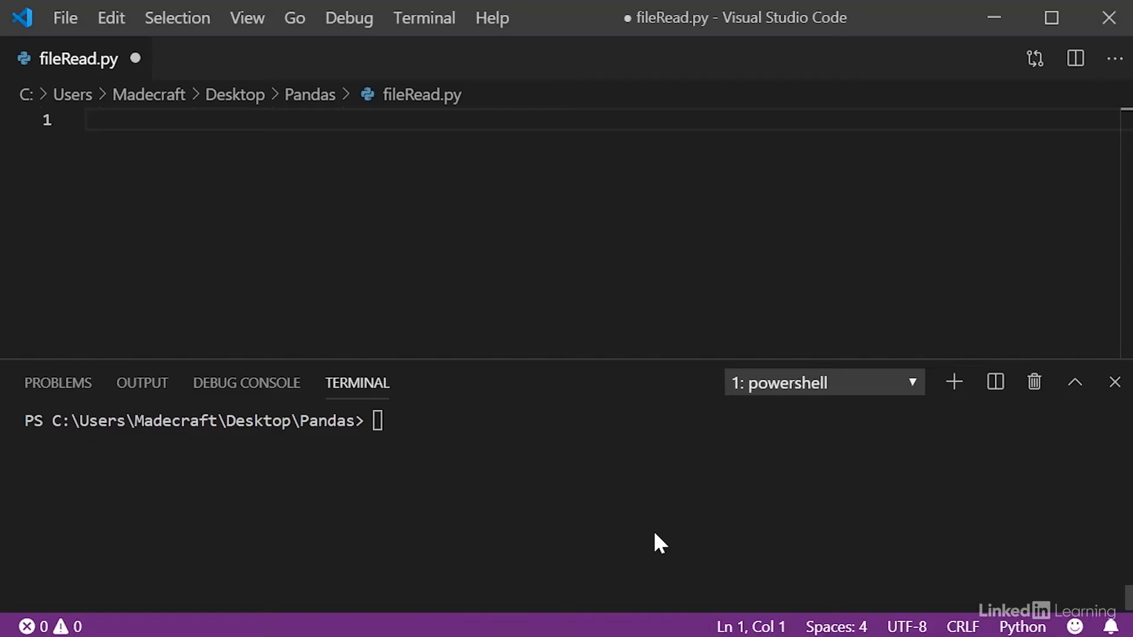
Add the lines 'import pandas as pd' and 'from openpyxl.workbook import Workbook'.
{"action": "type", "text": "import"}
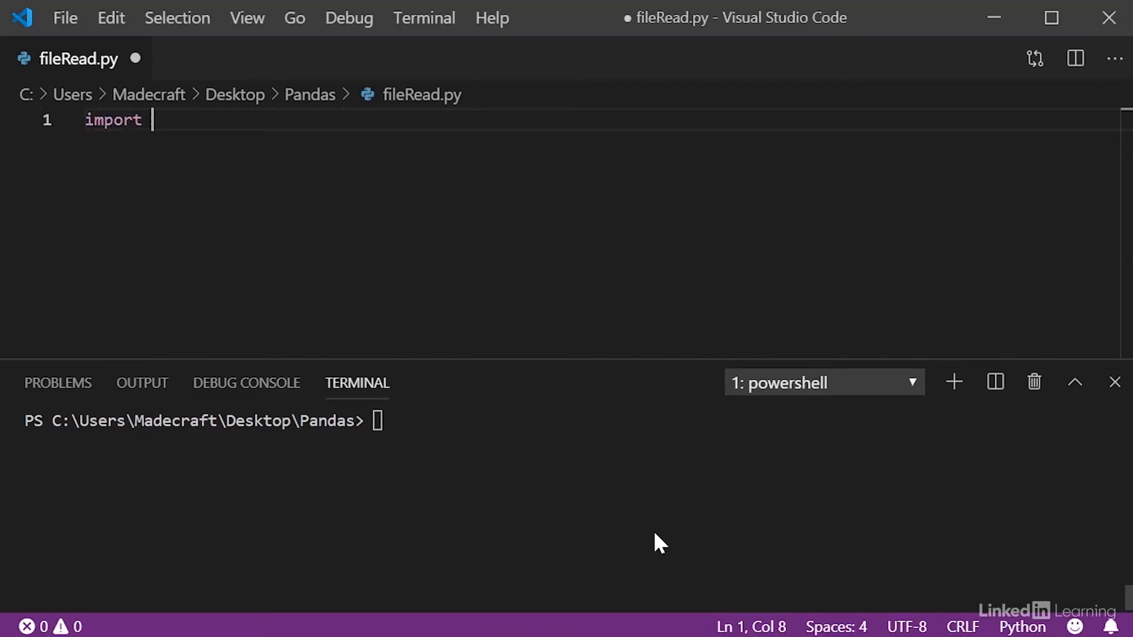
{"action": "type", "text": "pandas as pd"}
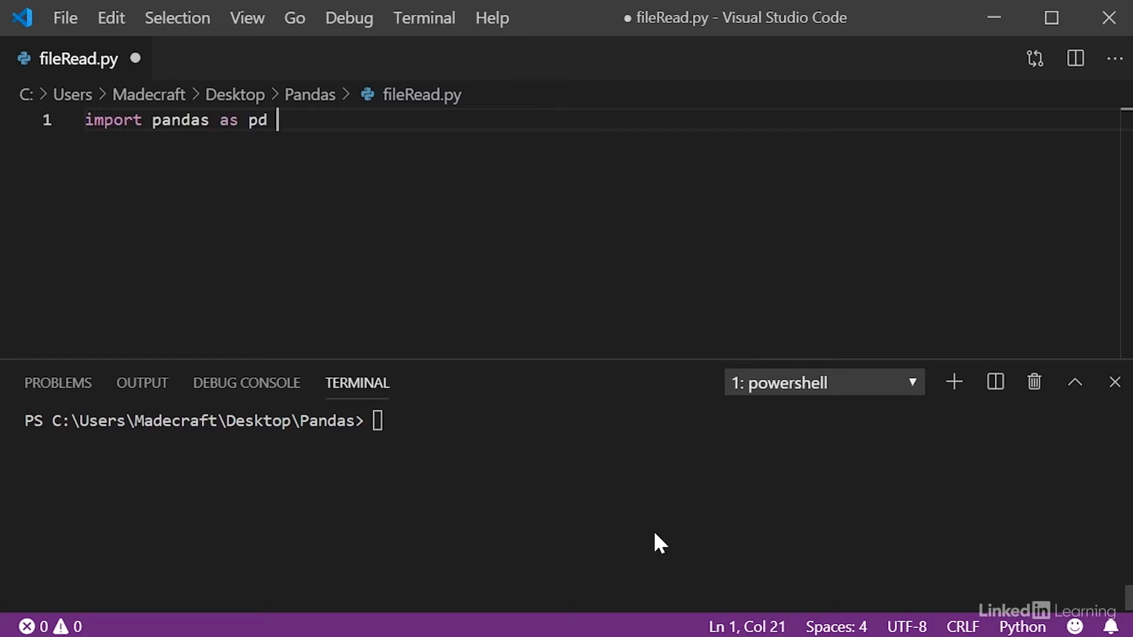
{"action": "key", "text": "Enter"}
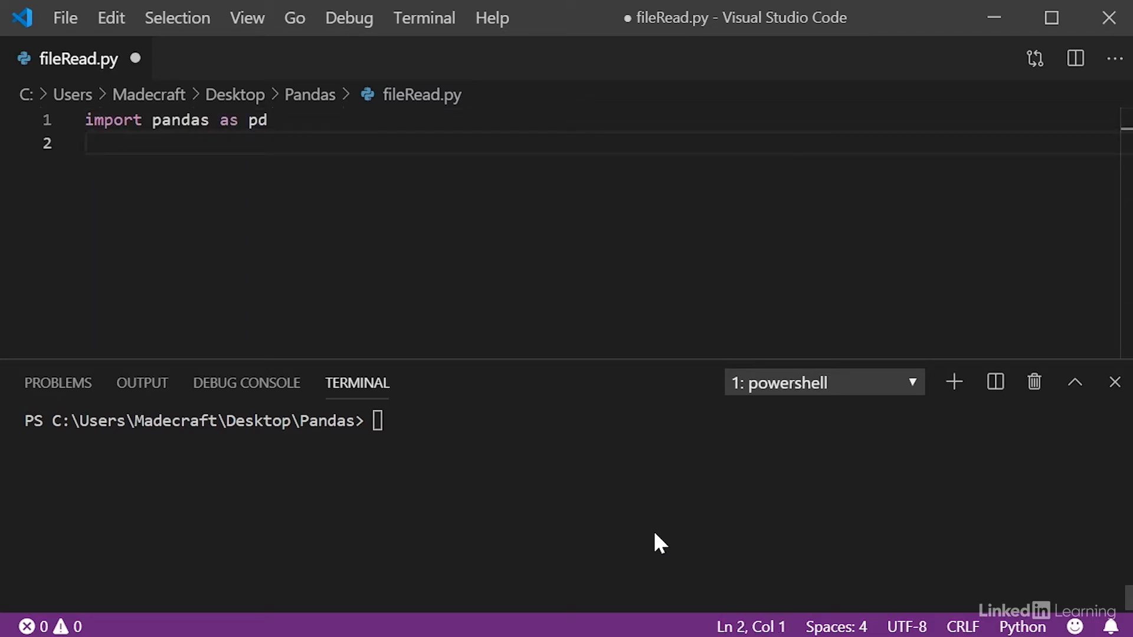
{"action": "type", "text": "from openpyxl.wo"}
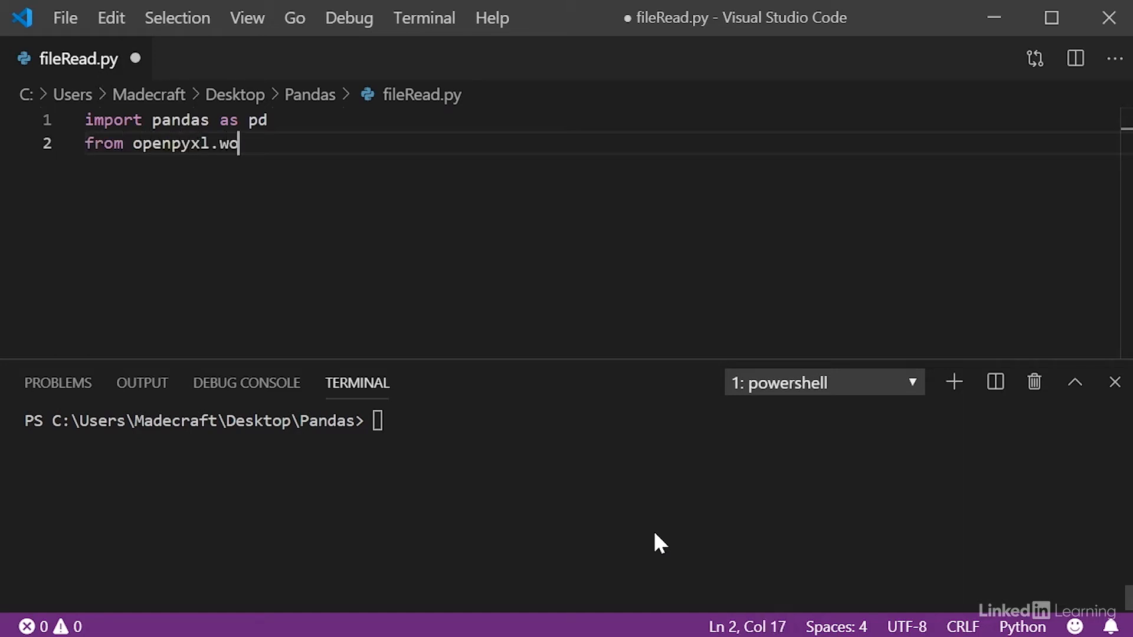
{"action": "type", "text": "rkbook import Workbook"}
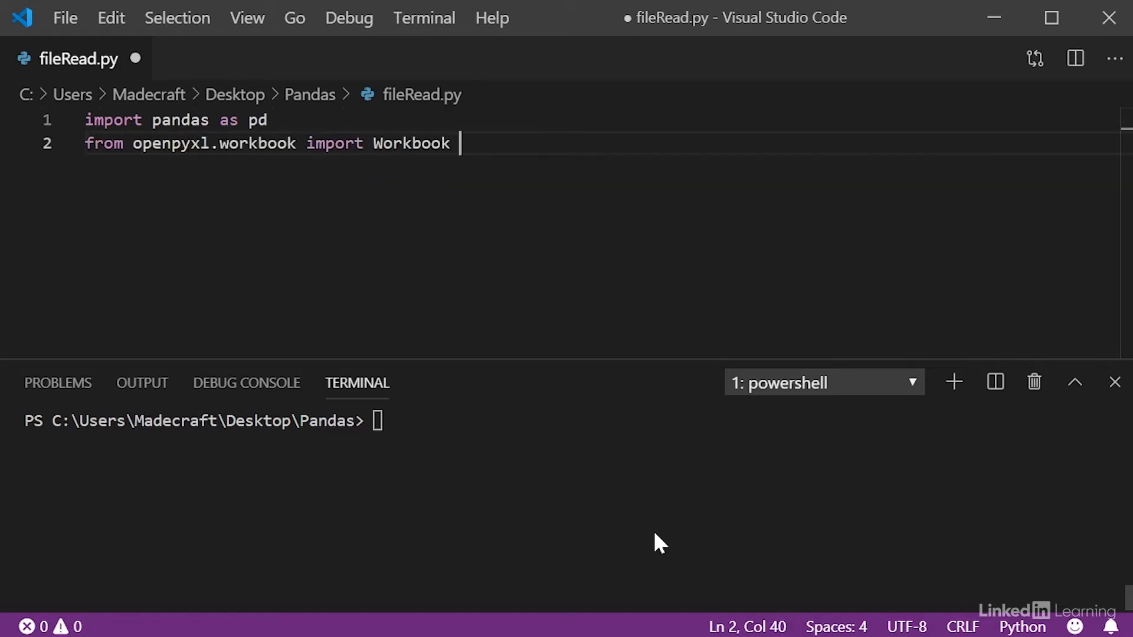
{"action": "key", "text": "Enter"}
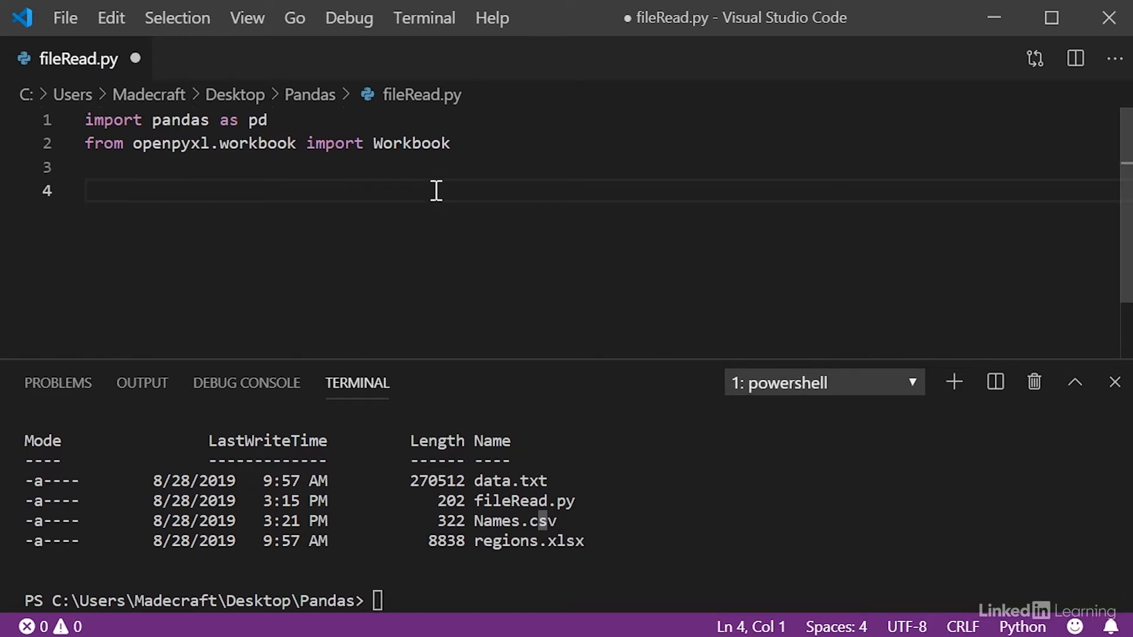
Write the variable names df_excel, df_csv and df_txt on separate lines.
{"action": "type", "text": "df_exce"}
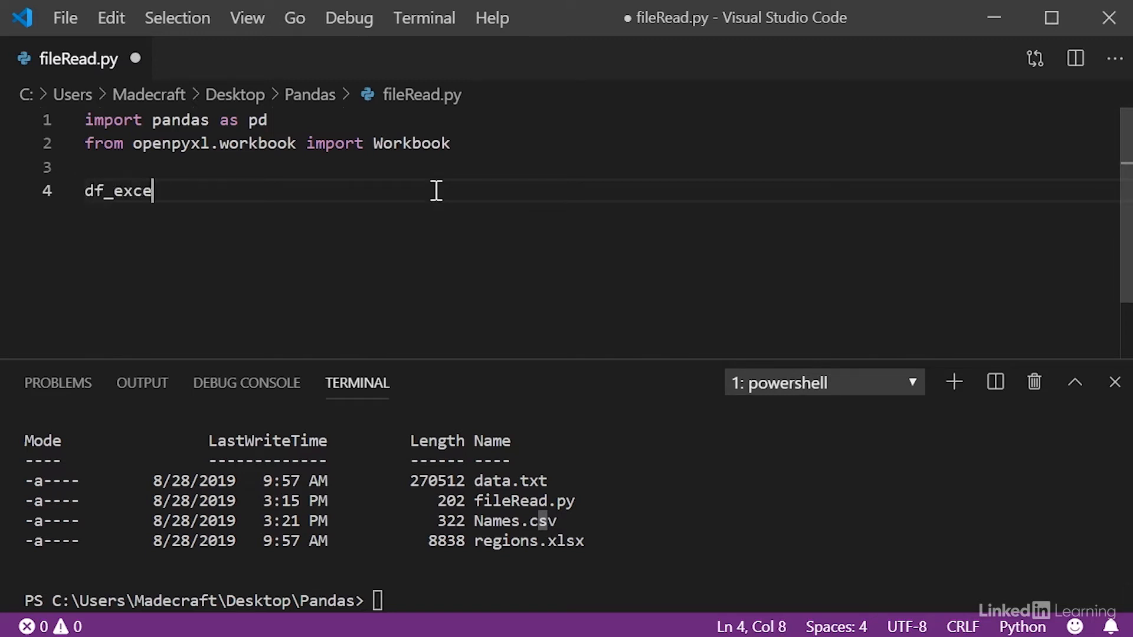
{"action": "type", "text": "l"}
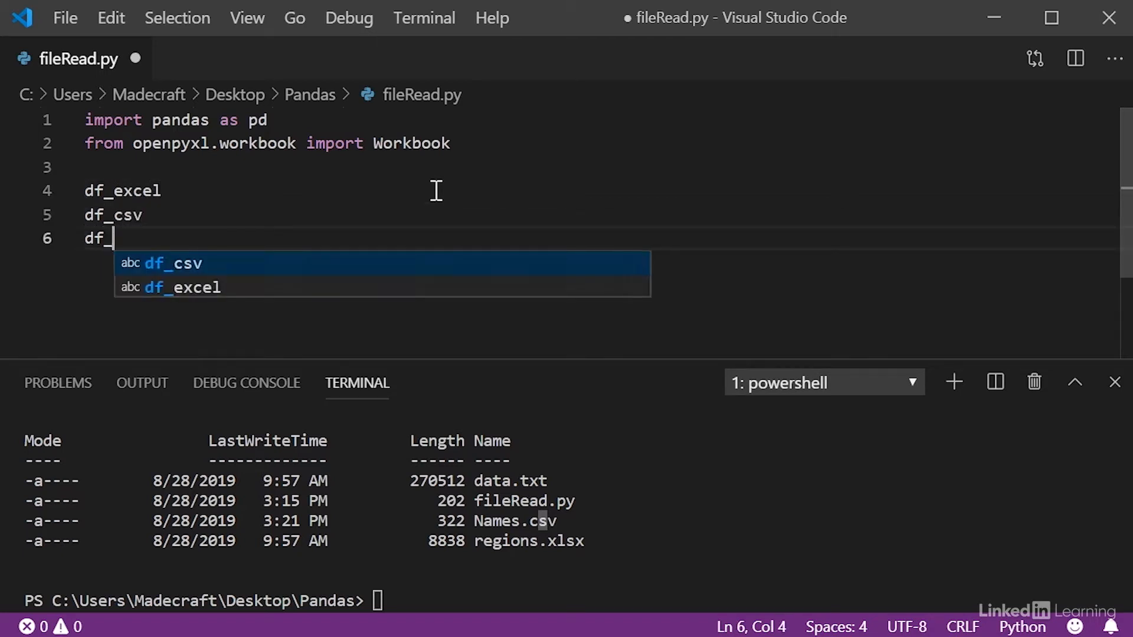
{"action": "type", "text": "txt"}
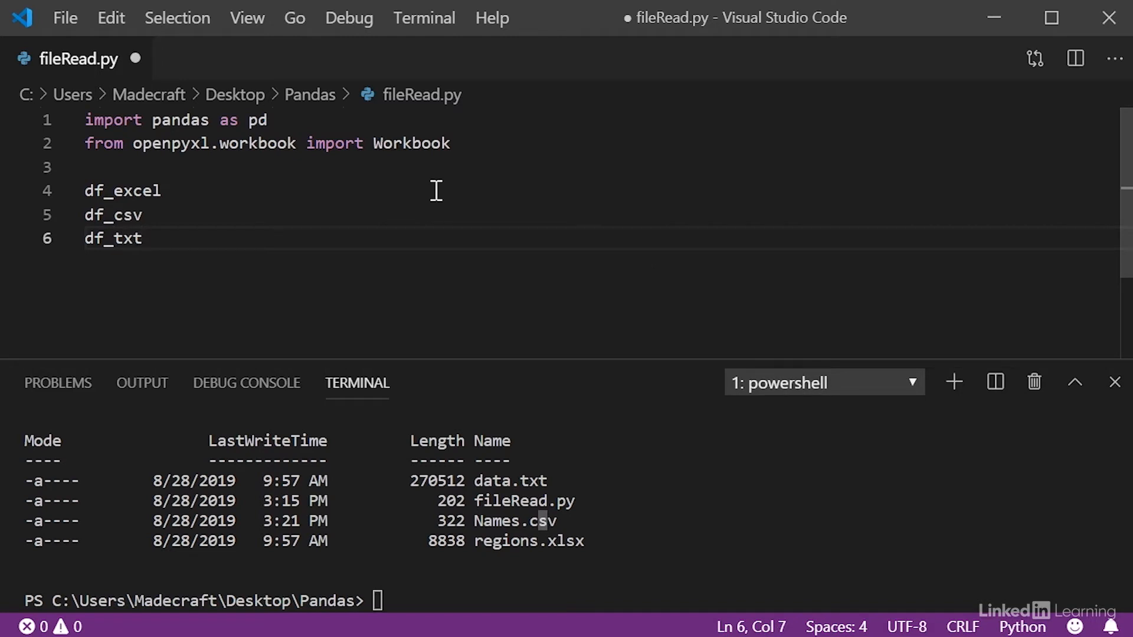
Complete the first line as df_excel = pd.read_excel('regions.xlsx').
{"action": "double_click", "coordinate": [121, 190]}
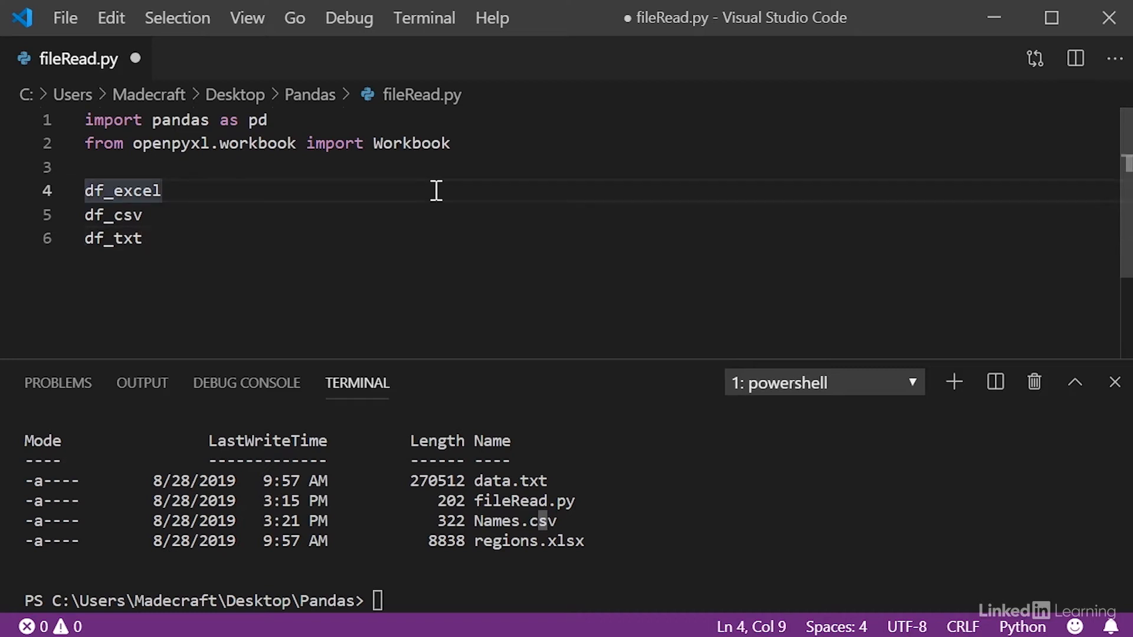
{"action": "type", "text": "= pd"}
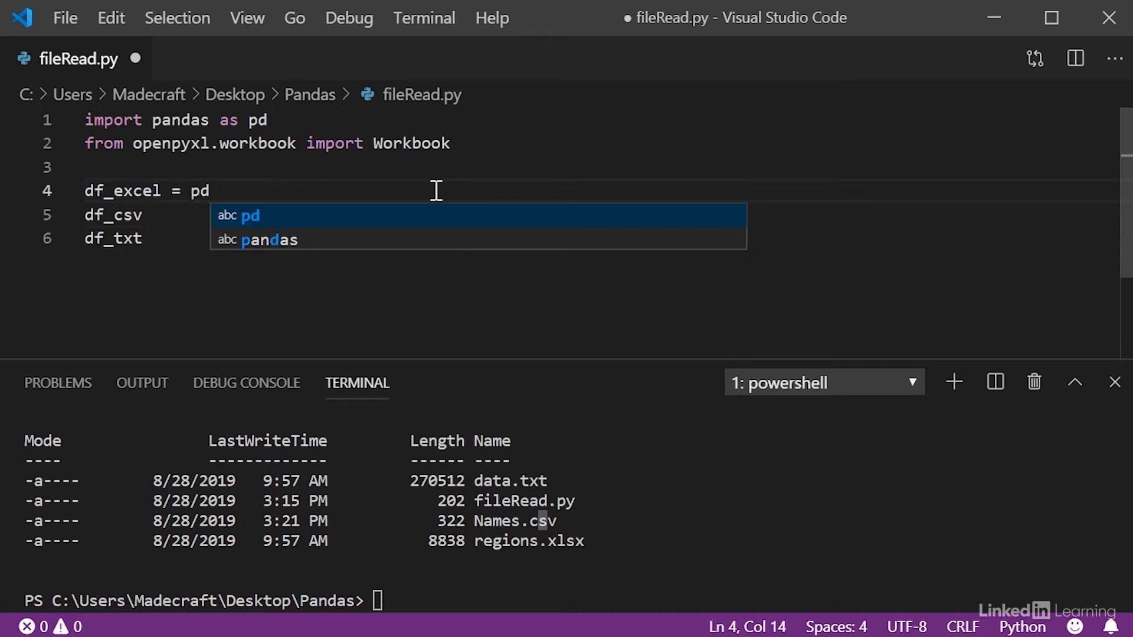
{"action": "type", "text": ".read_excel()"}
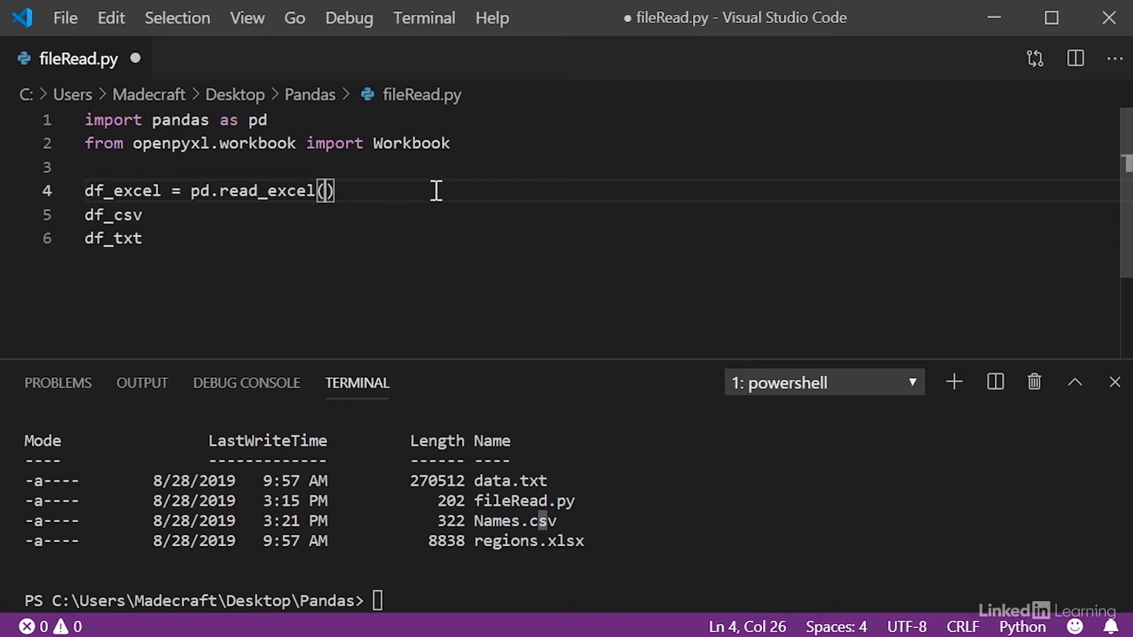
{"action": "type", "text": "'regions.xlsx'"}
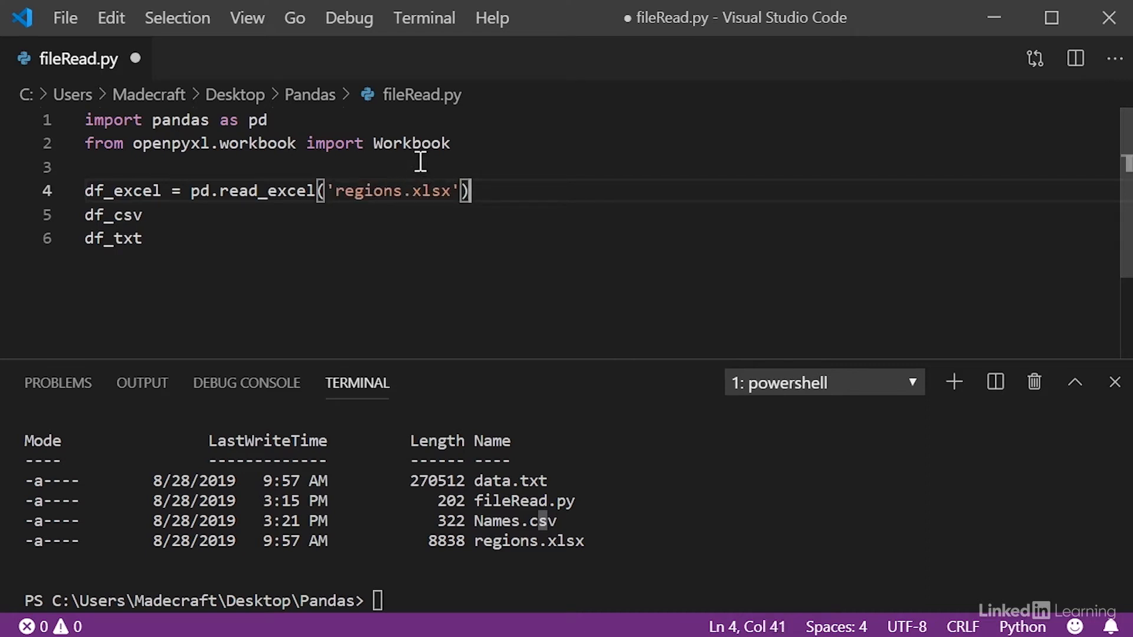
Assign df_csv = pd.read_csv('Names.csv').
{"action": "left_click", "coordinate": [144, 215]}
{"action": "type", "text": " = p"}
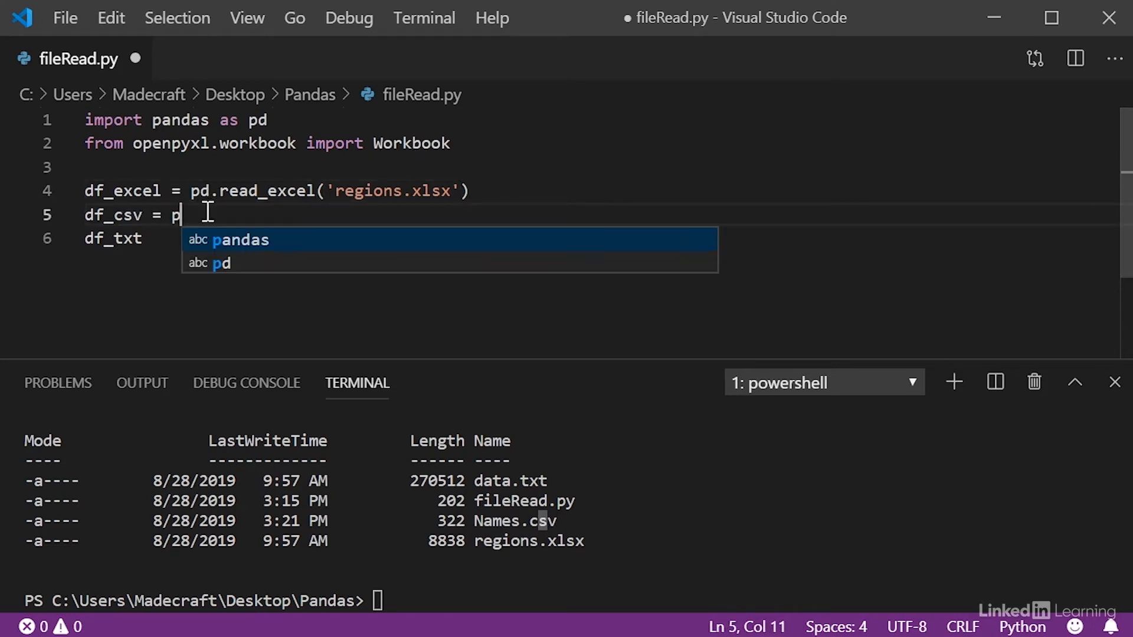
{"action": "type", "text": "d.read_"}
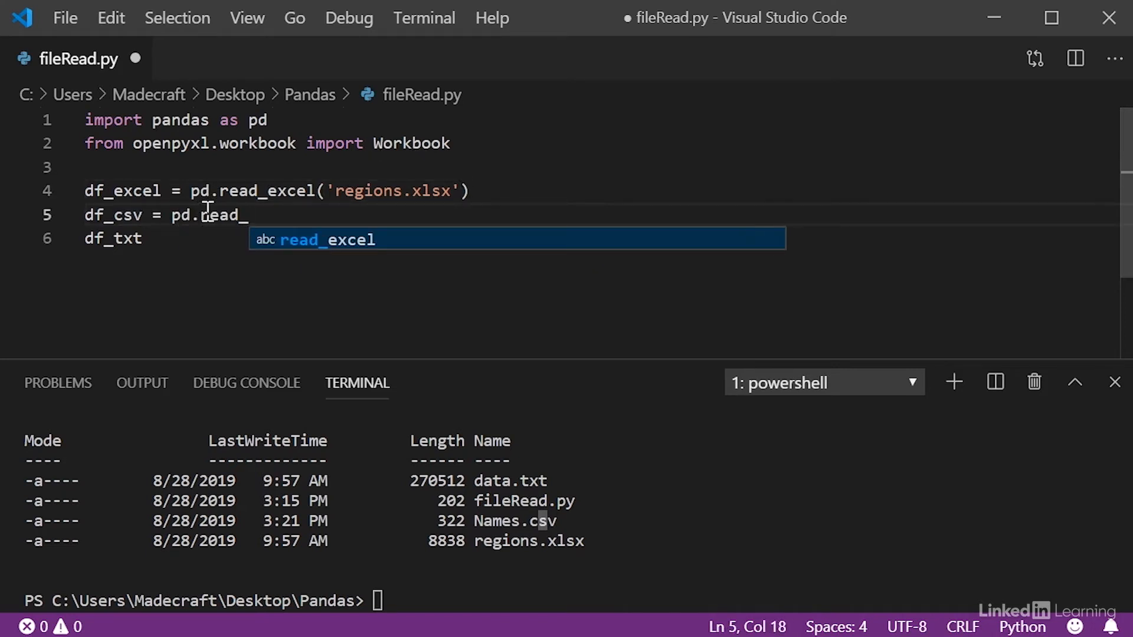
{"action": "type", "text": "csv('')"}
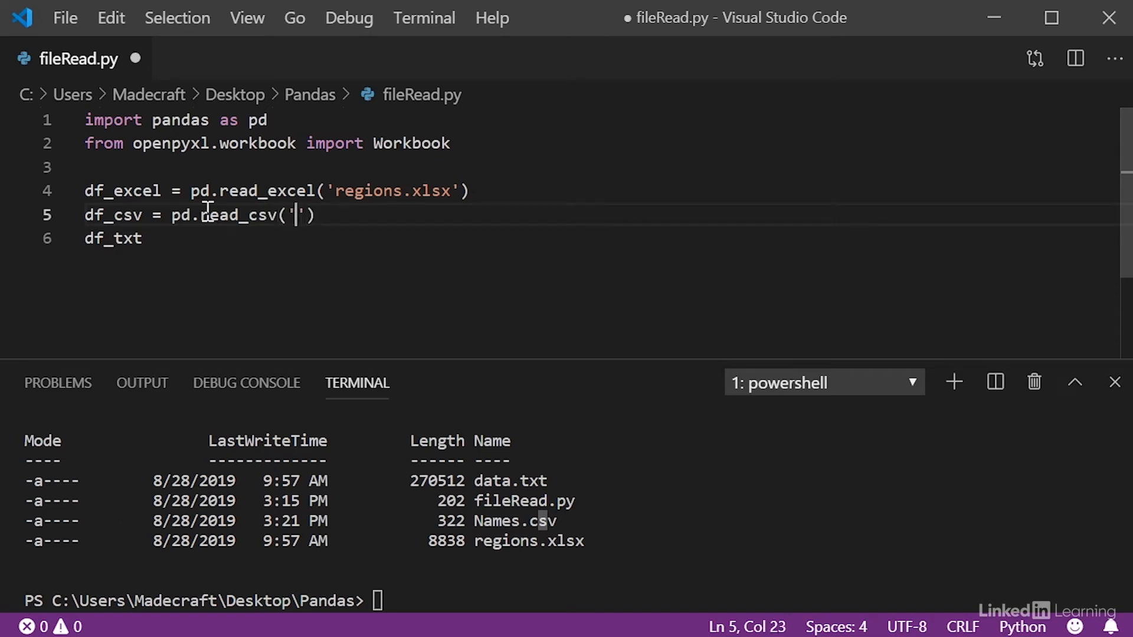
{"action": "type", "text": "Names.cs"}
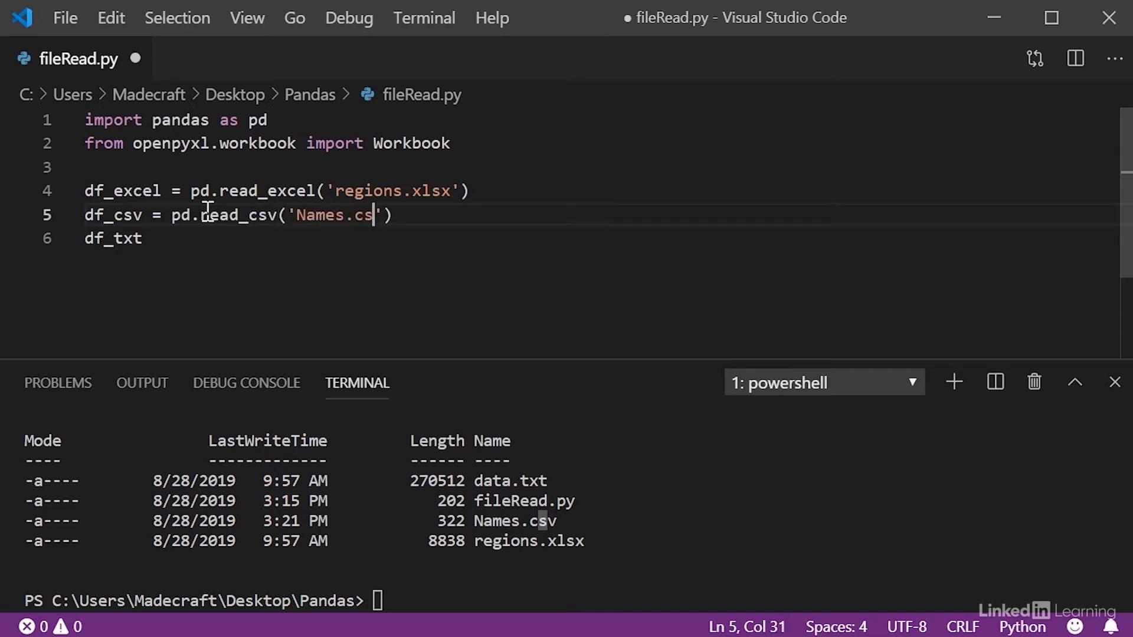
{"action": "type", "text": "v"}
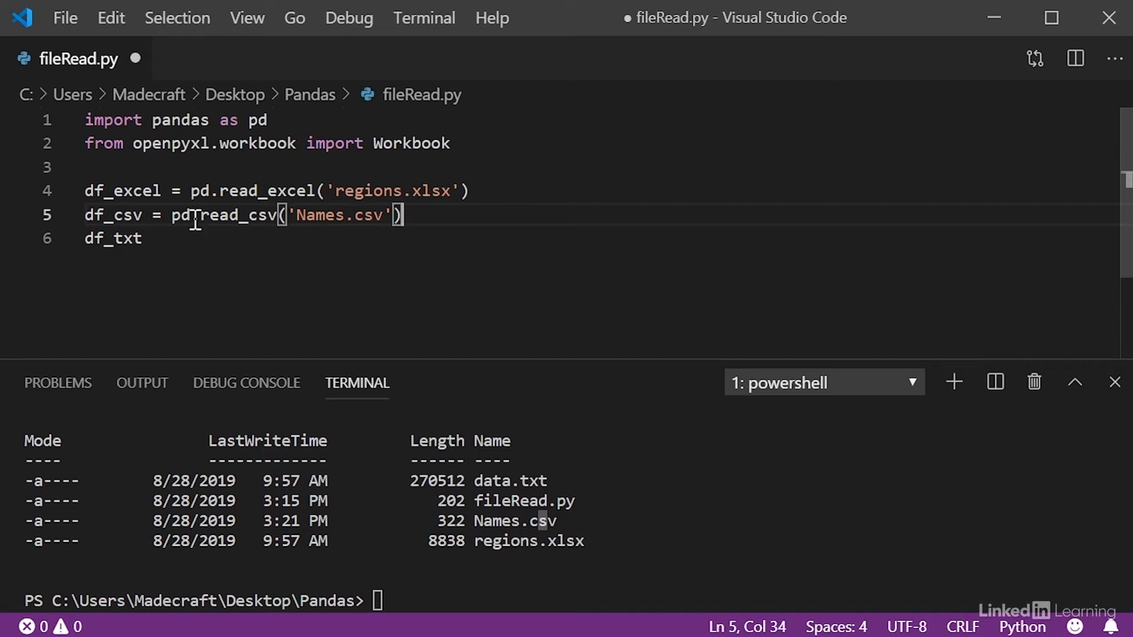
Assign df_txt = pd.read_csv('data.txt').
{"action": "type", "text": "="}
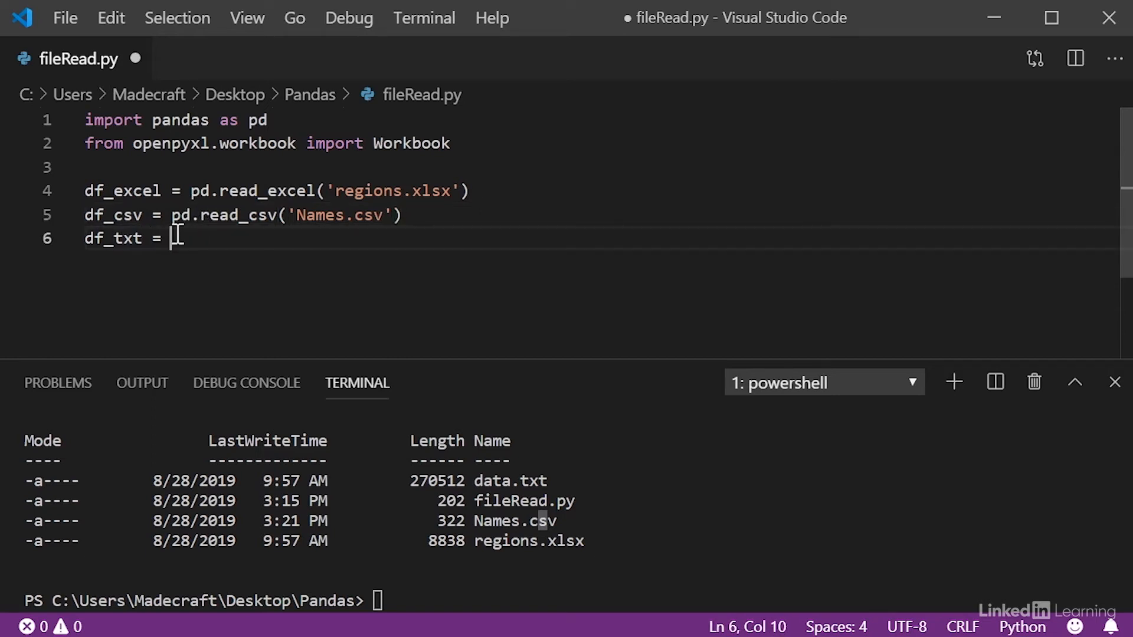
{"action": "type", "text": "pd.read"}
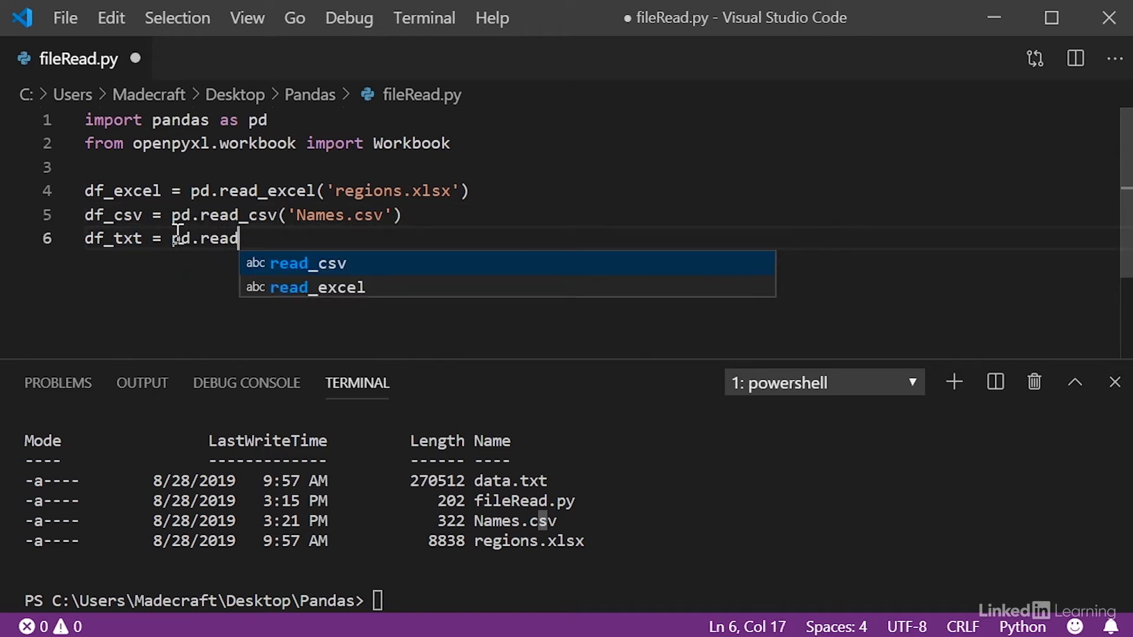
{"action": "left_click", "coordinate": [307, 263]}
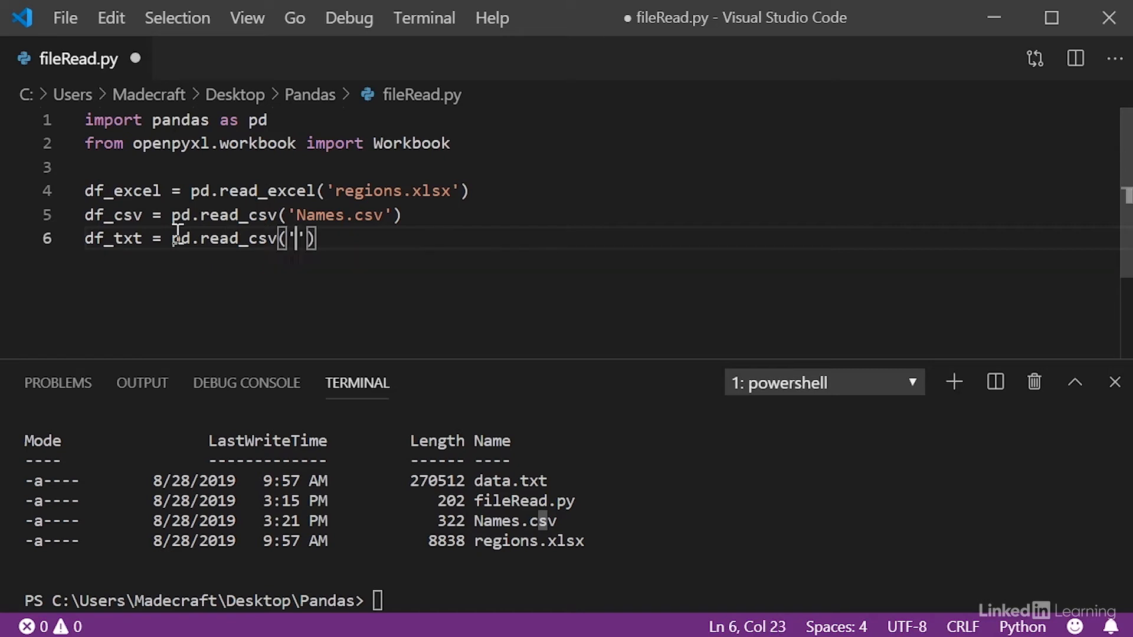
{"action": "type", "text": "data.t"}
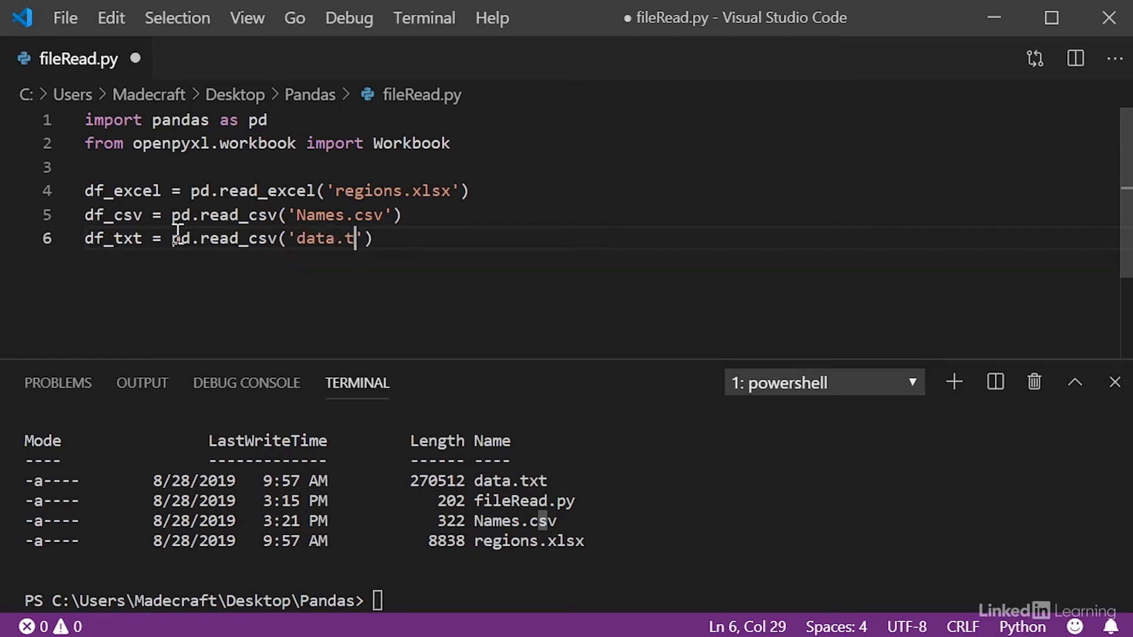
{"action": "type", "text": "xt"}
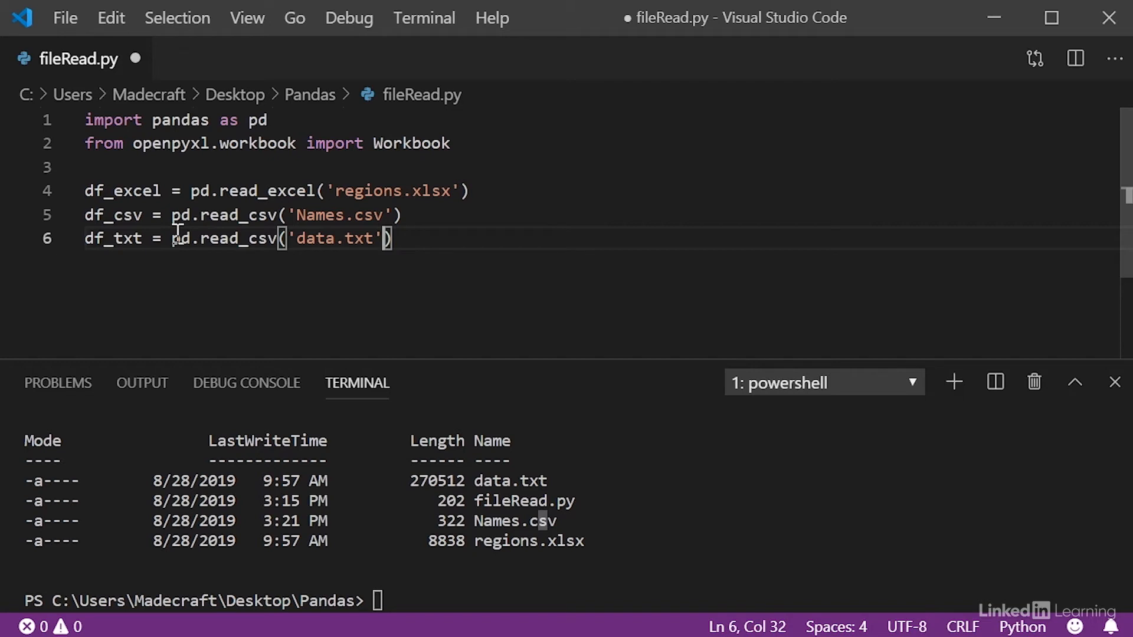
{"action": "type", "text": "pri"}
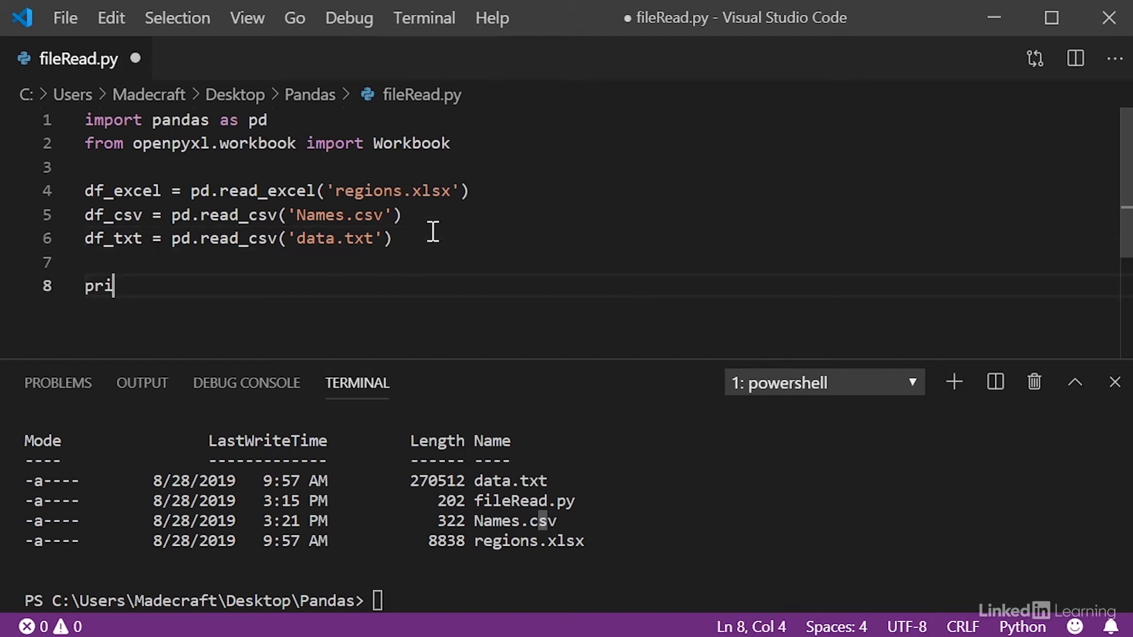
Add print(df_excel), clear the terminal and run 'py fileRead.py'.
{"action": "type", "text": "nt(df_excel"}
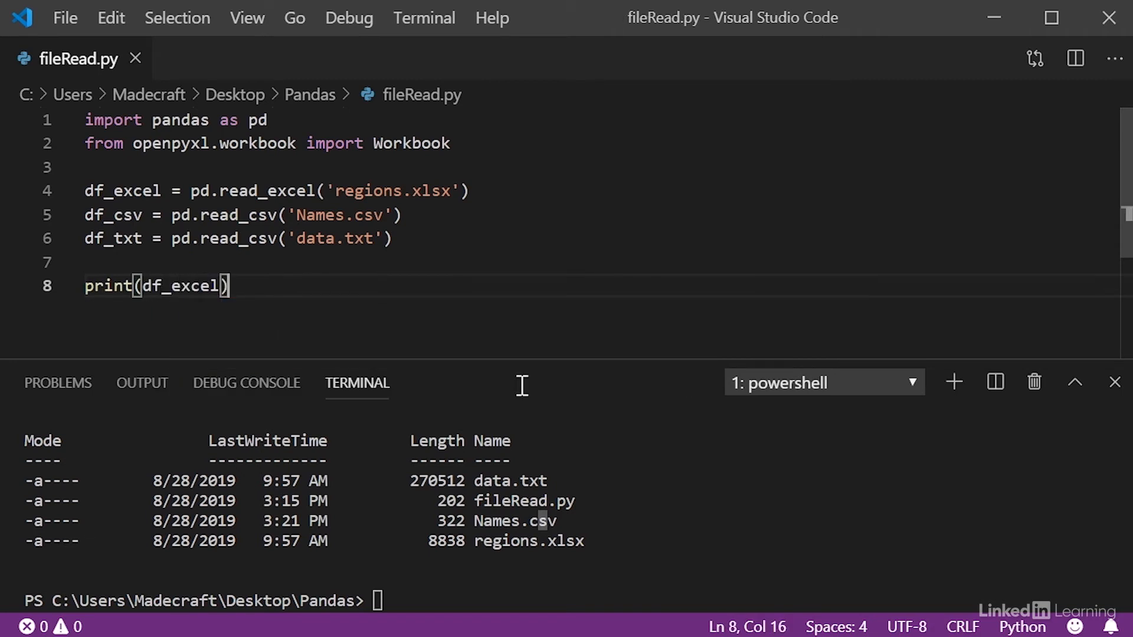
{"action": "type", "text": "clear"}
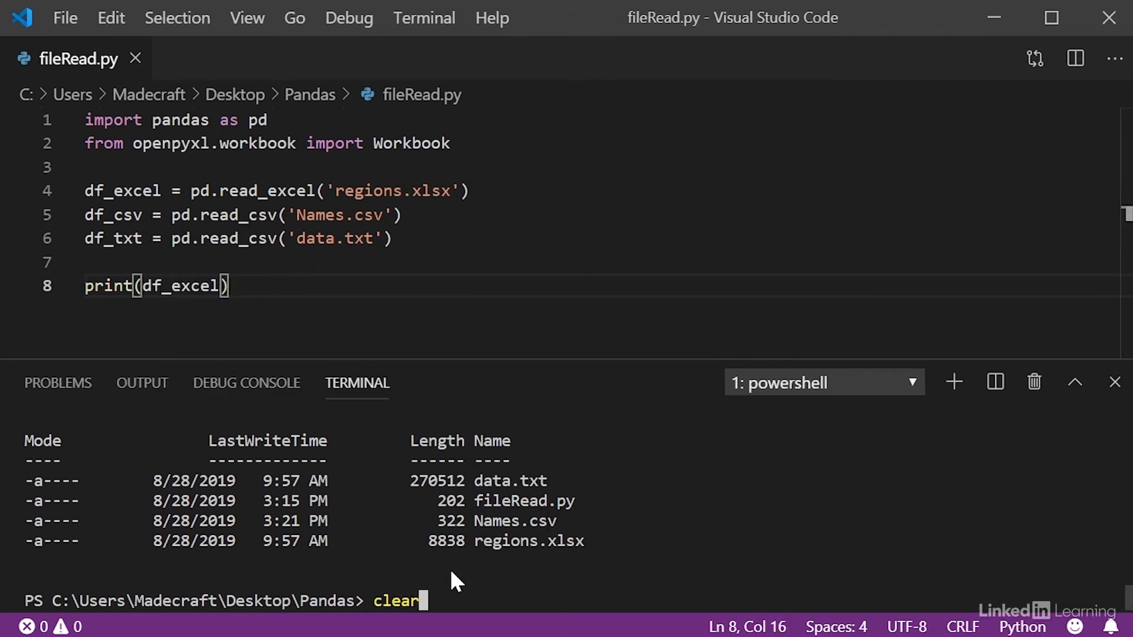
{"action": "type", "text": "py fileRead.py"}
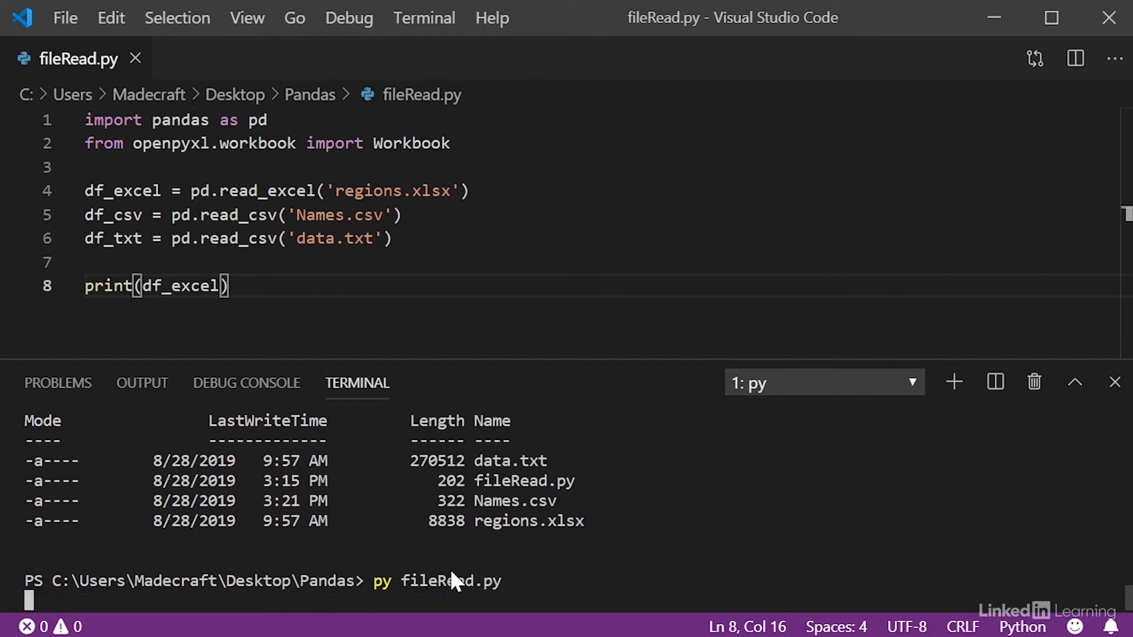
{"action": "key", "text": "Enter"}
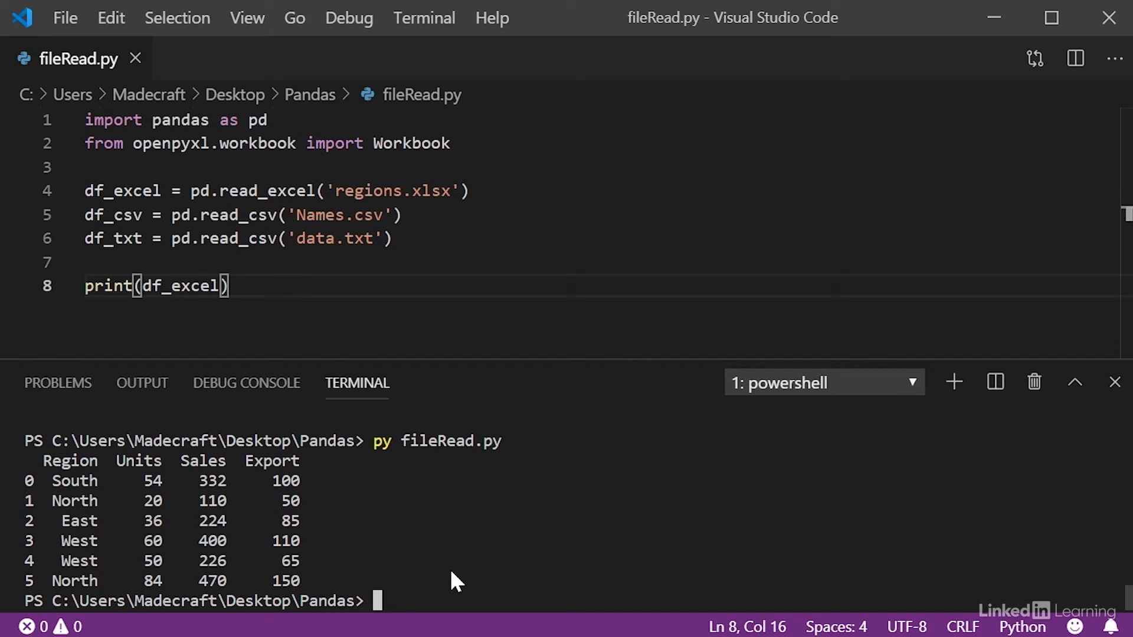
{"action": "mouse_move", "coordinate": [27, 493]}
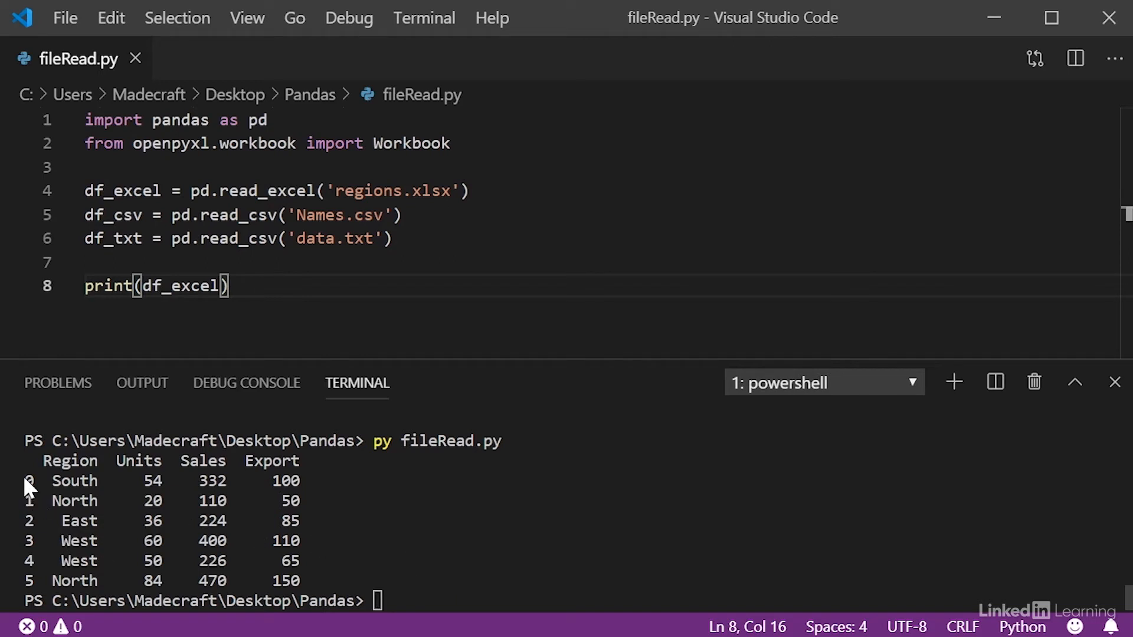
{"action": "mouse_move", "coordinate": [54, 465]}
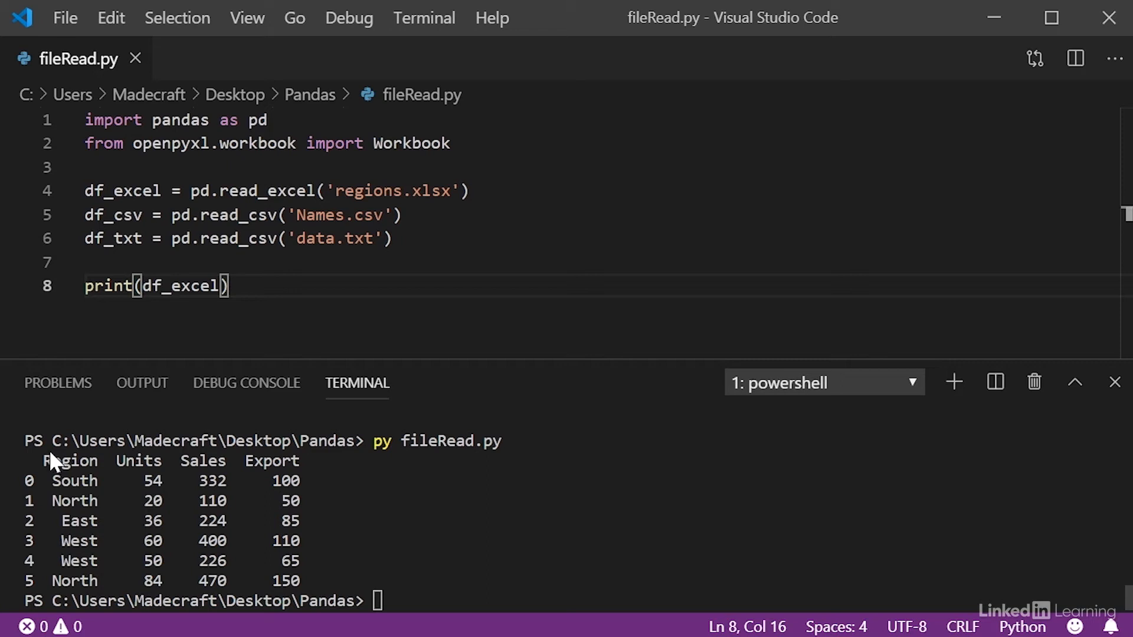
Add delimiter='\t' to the data.txt read_csv call.
{"action": "key", "text": "BackSpace"}
{"action": "type", "text": "txt"}
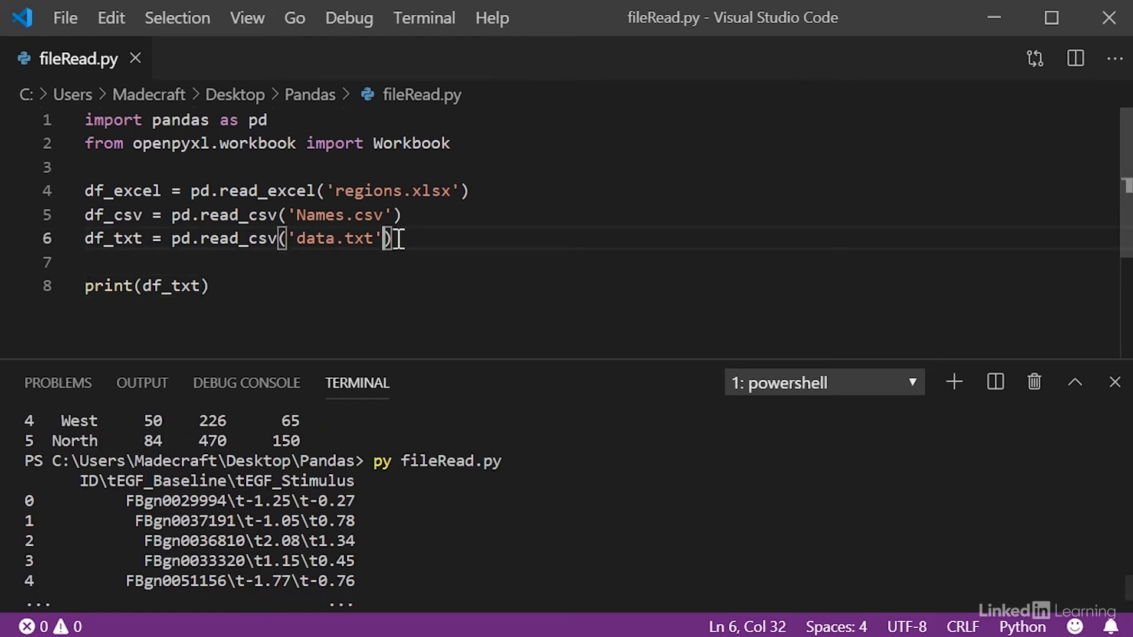
{"action": "type", "text": ", delimiter"}
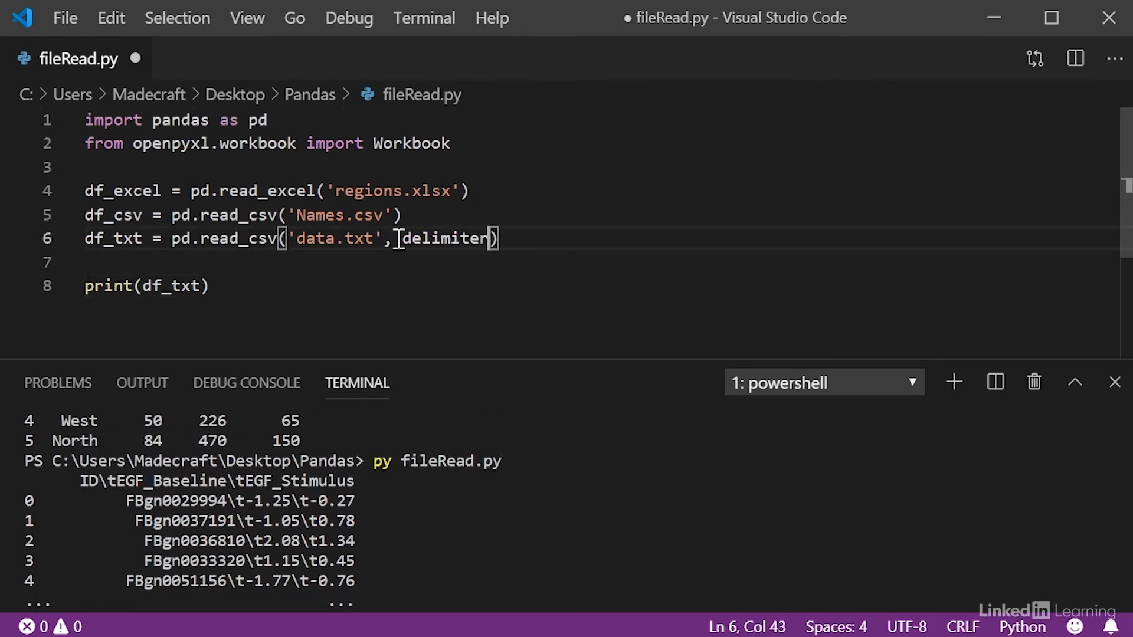
{"action": "type", "text": "='\\t'"}
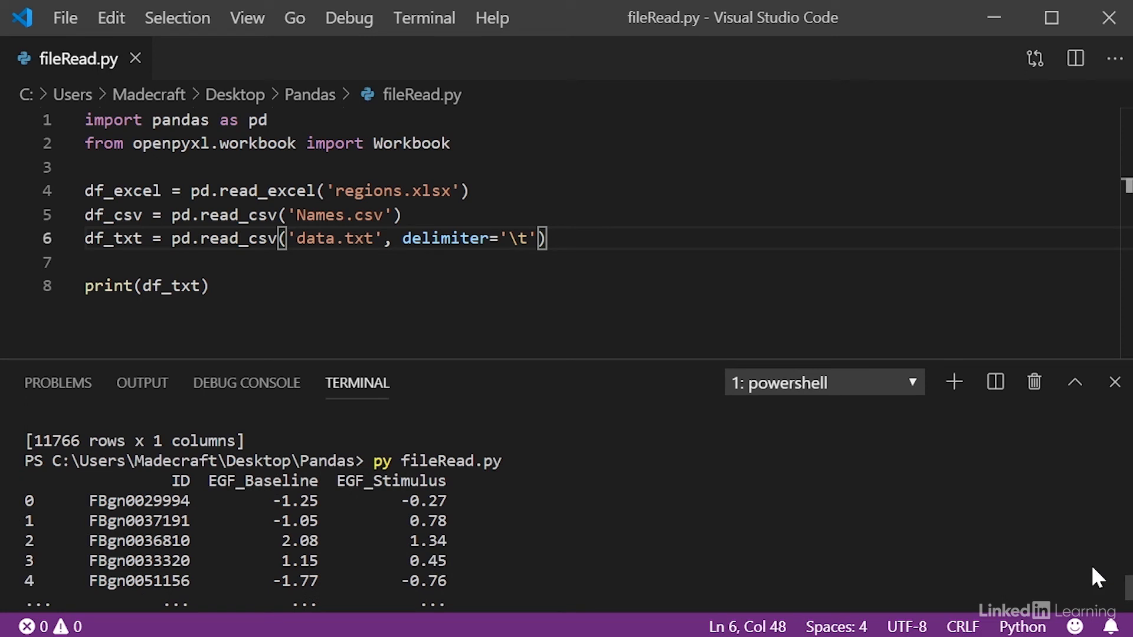
{"action": "mouse_move", "coordinate": [1032, 561]}
{"action": "type", "text": "csv"}
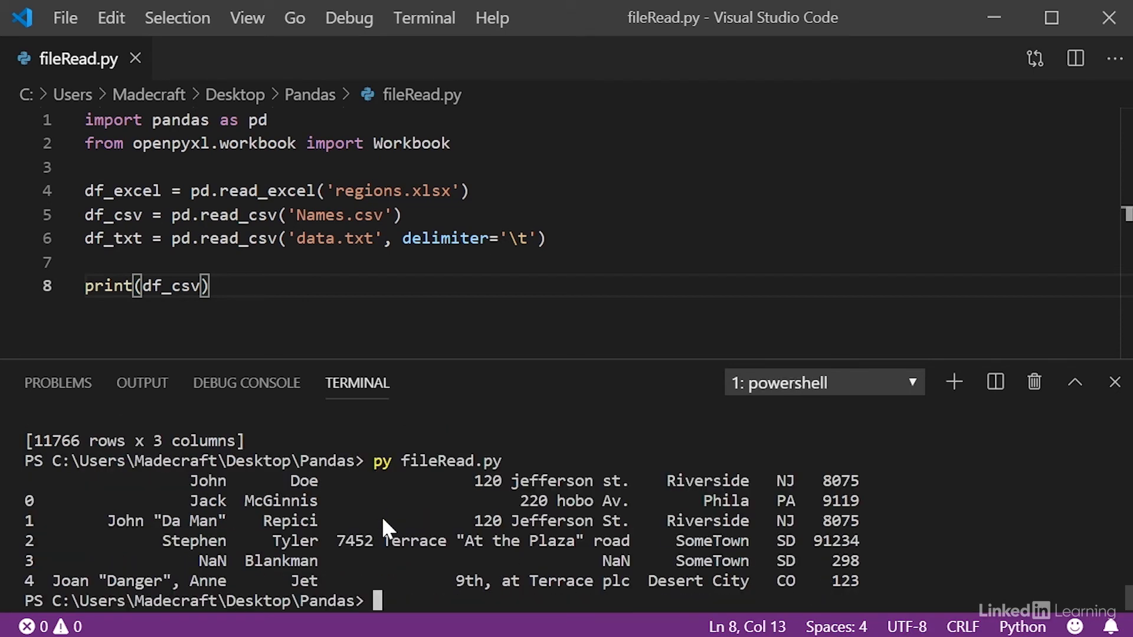
{"action": "mouse_move", "coordinate": [240, 448]}
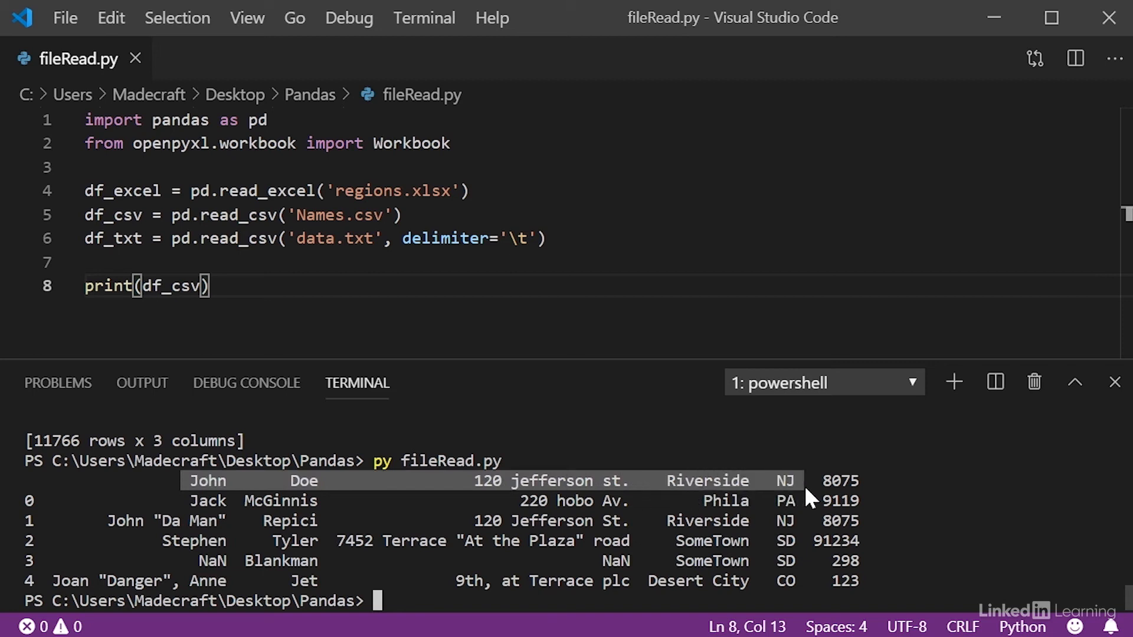
{"action": "mouse_move", "coordinate": [425, 327]}
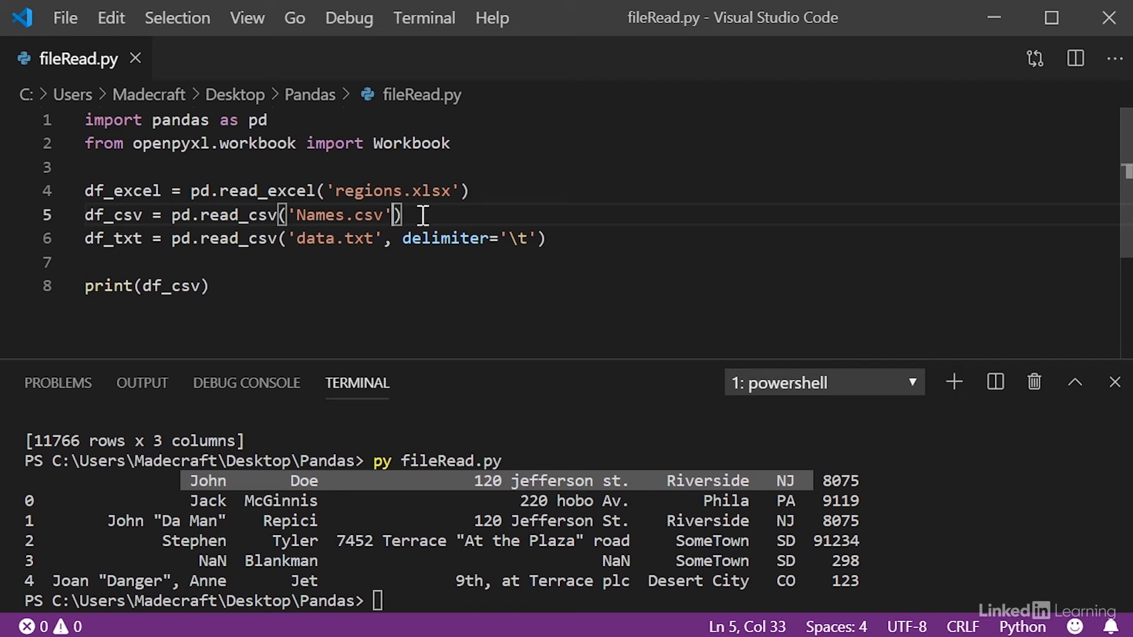
Add header=None to the Names.csv read_csv call and rerun the script.
{"action": "type", "text": ", head"}
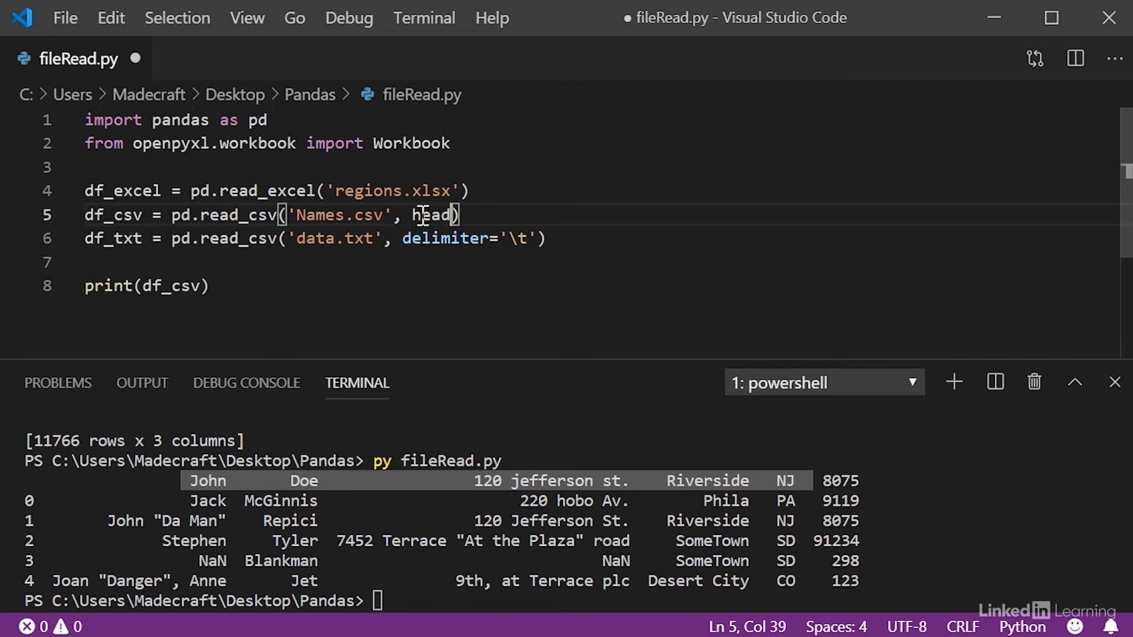
{"action": "type", "text": "er=None"}
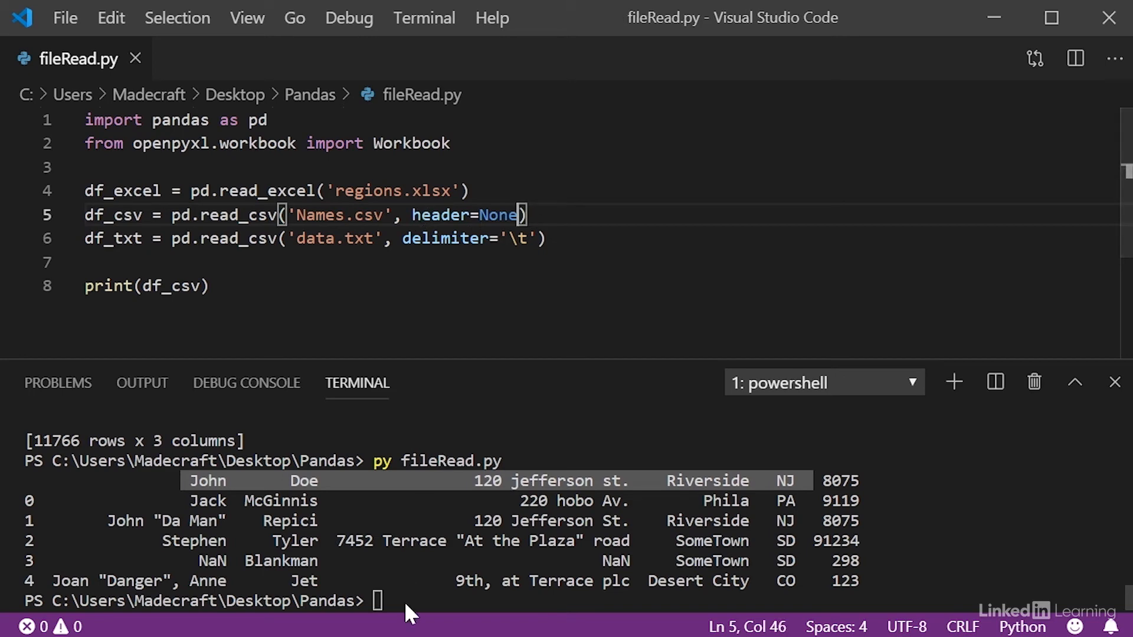
{"action": "key", "text": "Enter"}
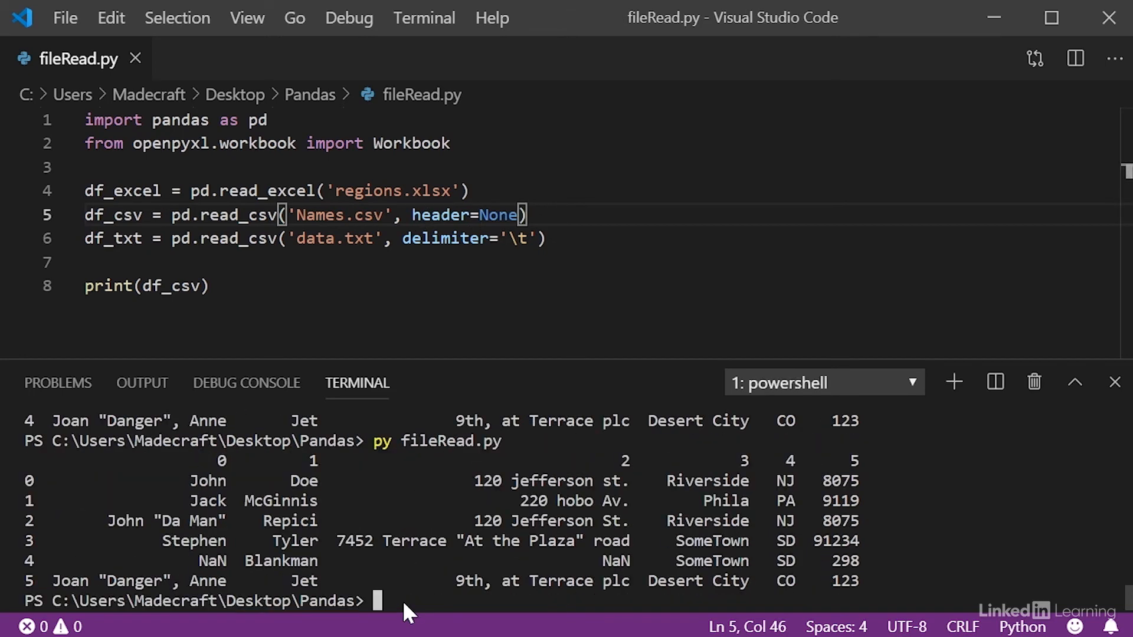
{"action": "mouse_move", "coordinate": [223, 480]}
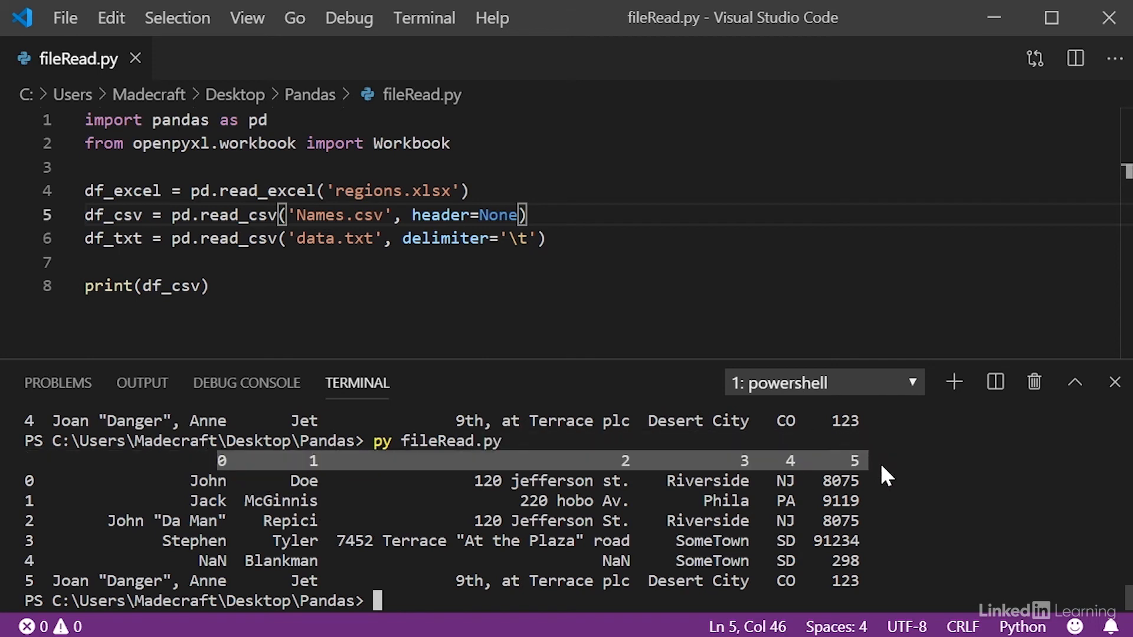
Insert df_csv.columns = ['First', 'Last', 'Address', 'City', 'State', 'Area Code'] above print.
{"action": "left_click", "coordinate": [209, 286]}
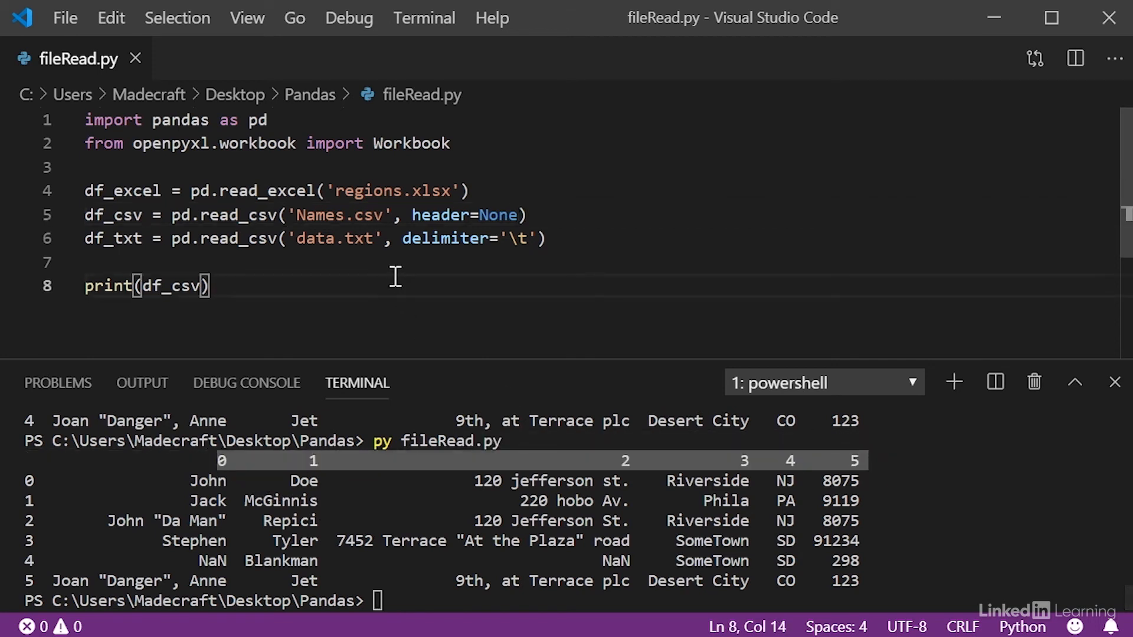
{"action": "type", "text": "df."}
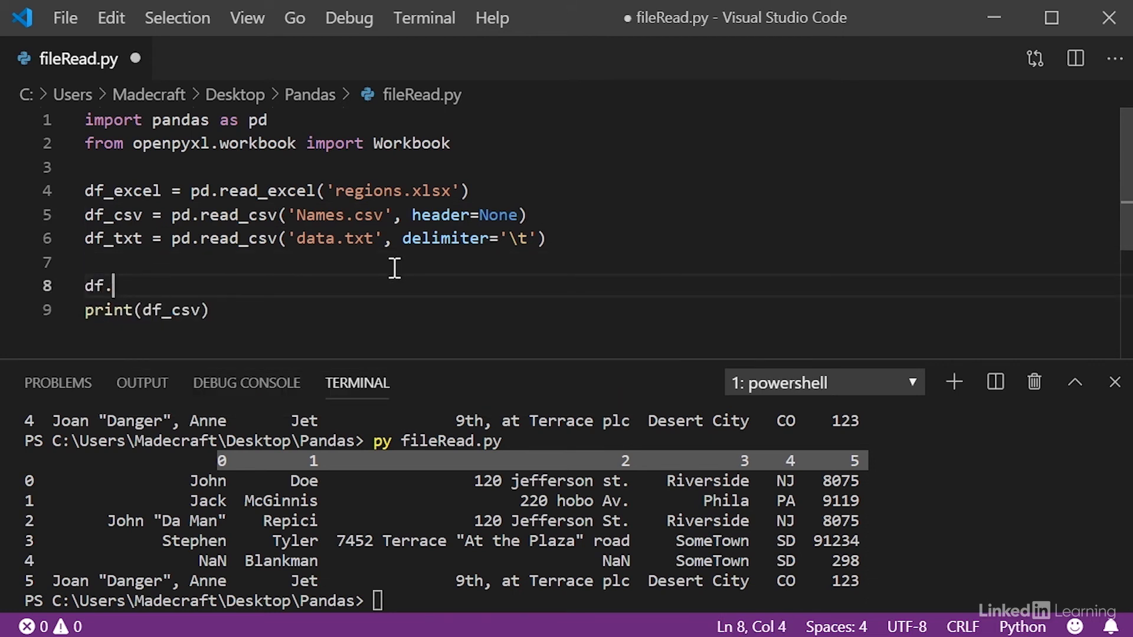
{"action": "type", "text": "_cs"}
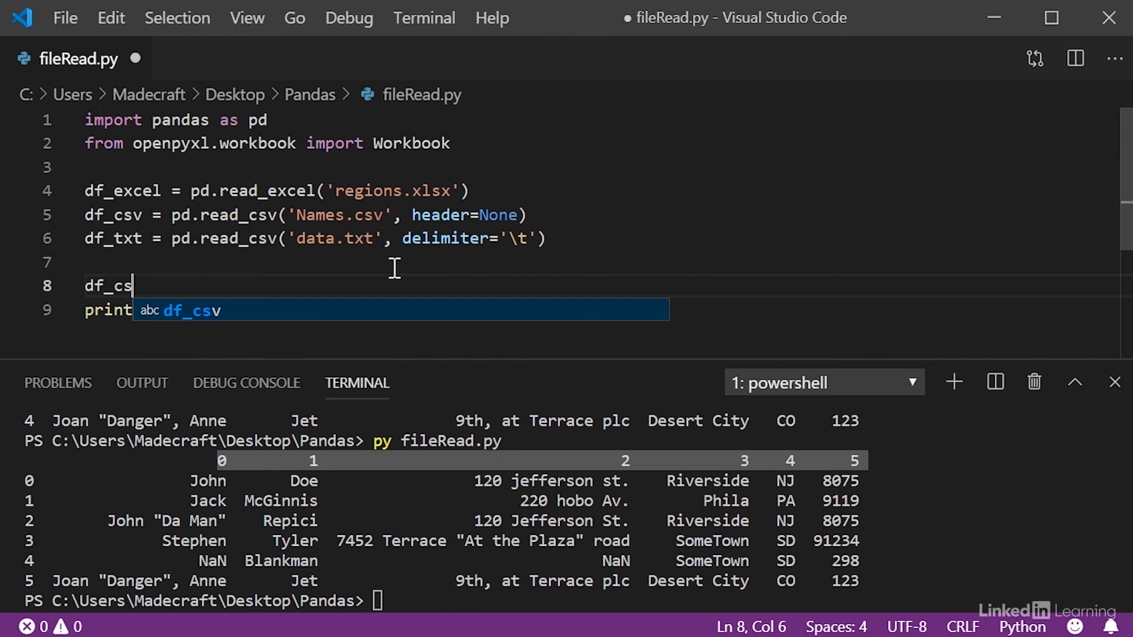
{"action": "type", "text": "v.colum"}
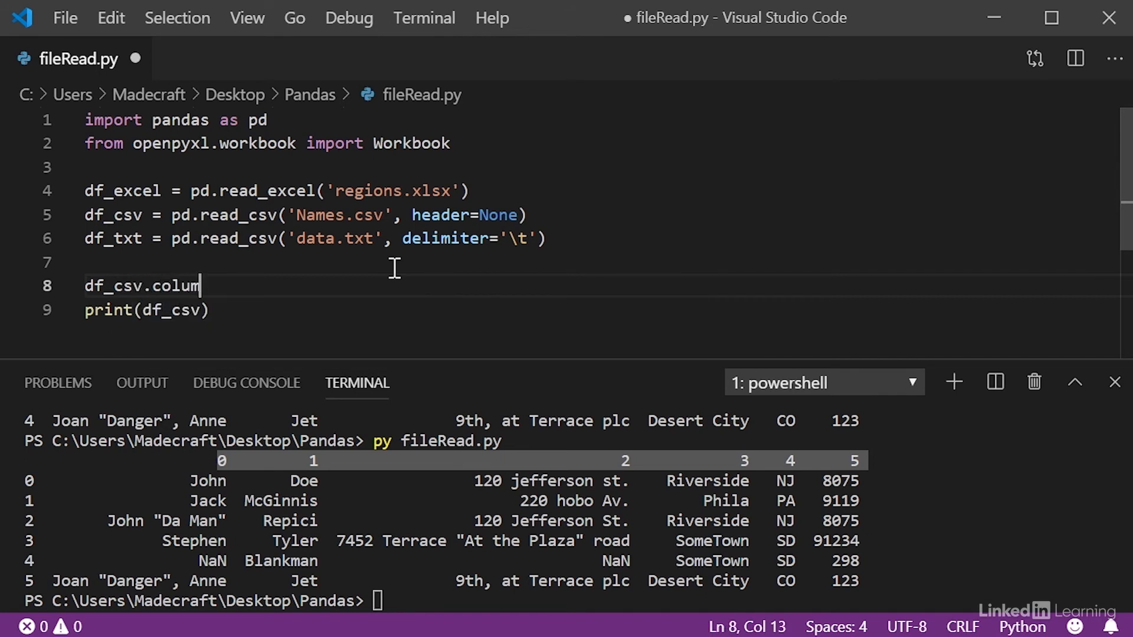
{"action": "type", "text": "ns ="}
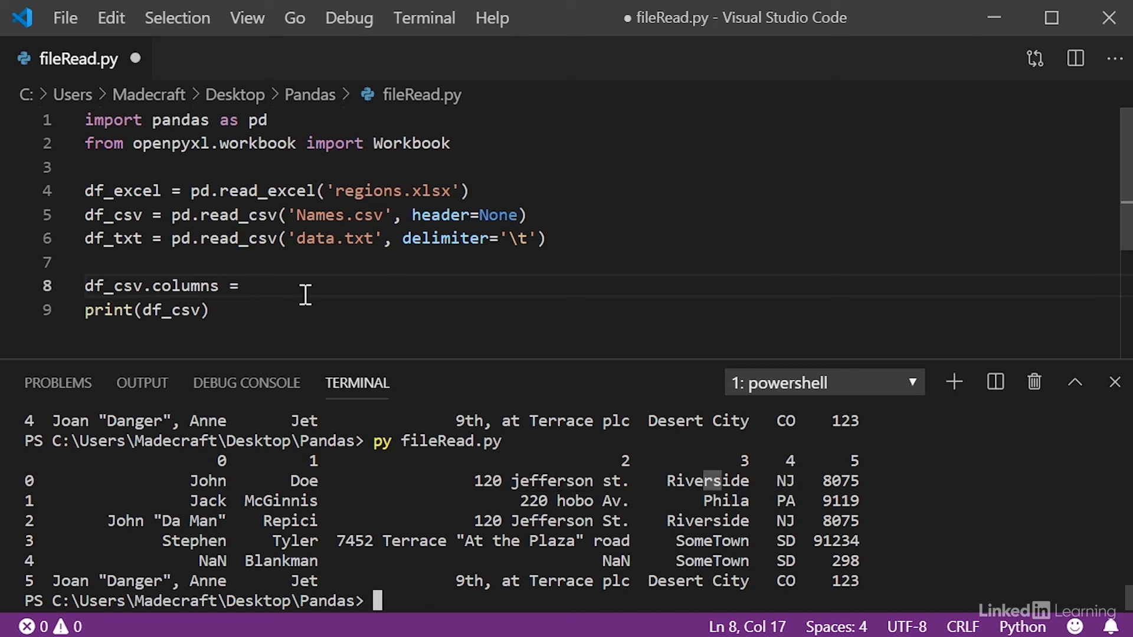
{"action": "type", "text": "[]"}
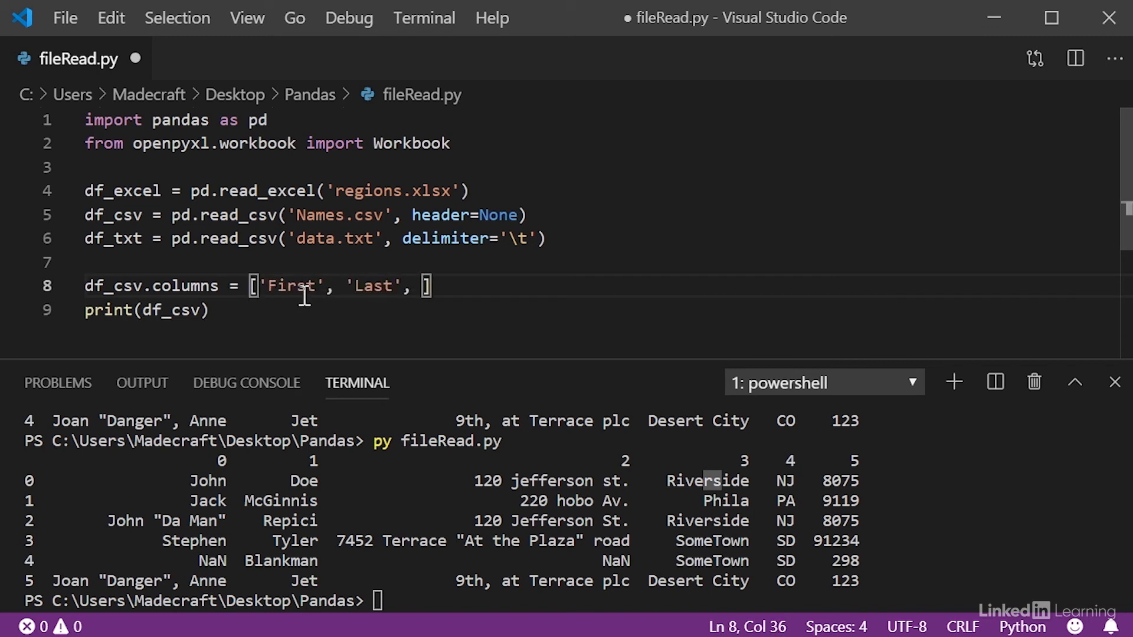
{"action": "type", "text": "'Address', 'City',"}
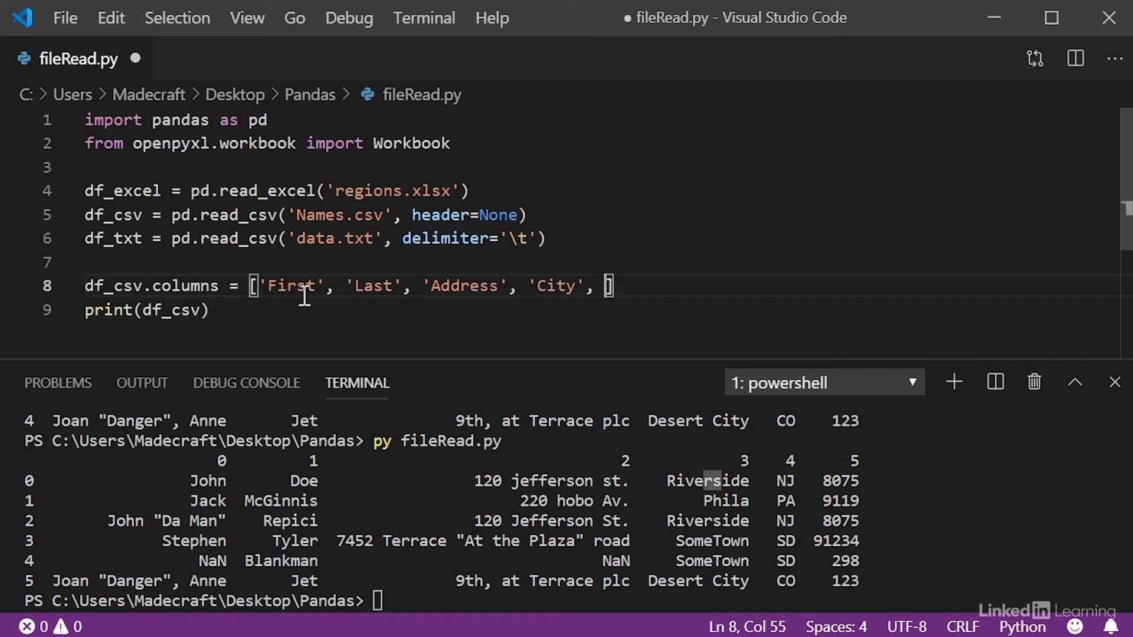
{"action": "type", "text": "'State', 'Area Code'"}
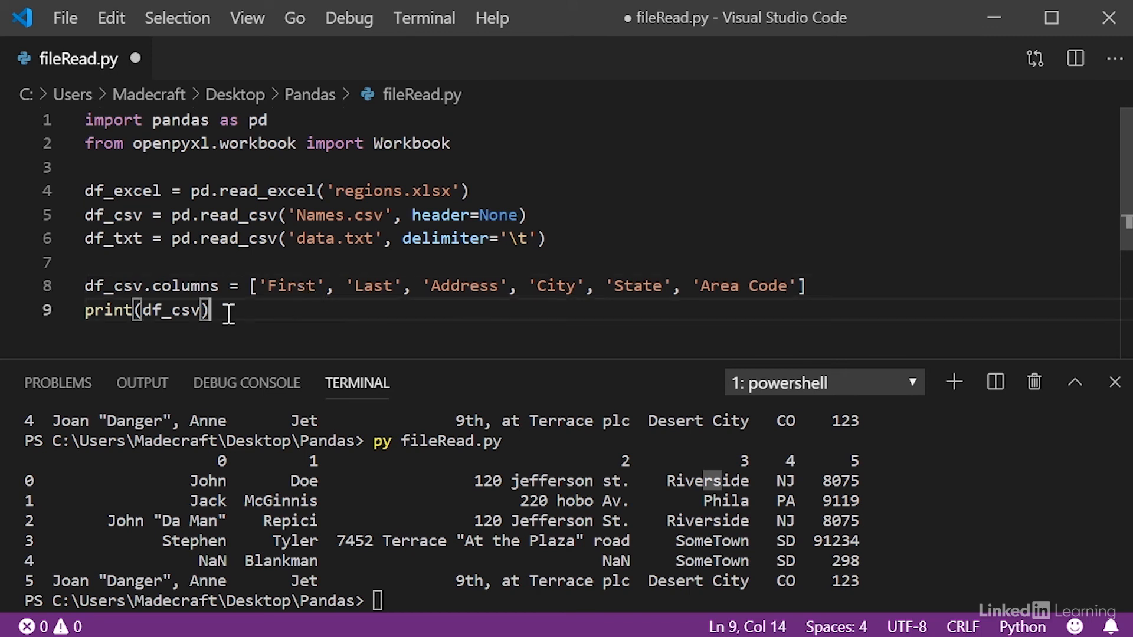
Replace the print line with df_csv.to_excel('modified.xlsx') and open the modified workbook.
{"action": "key", "text": "Ctrl+Shift+K"}
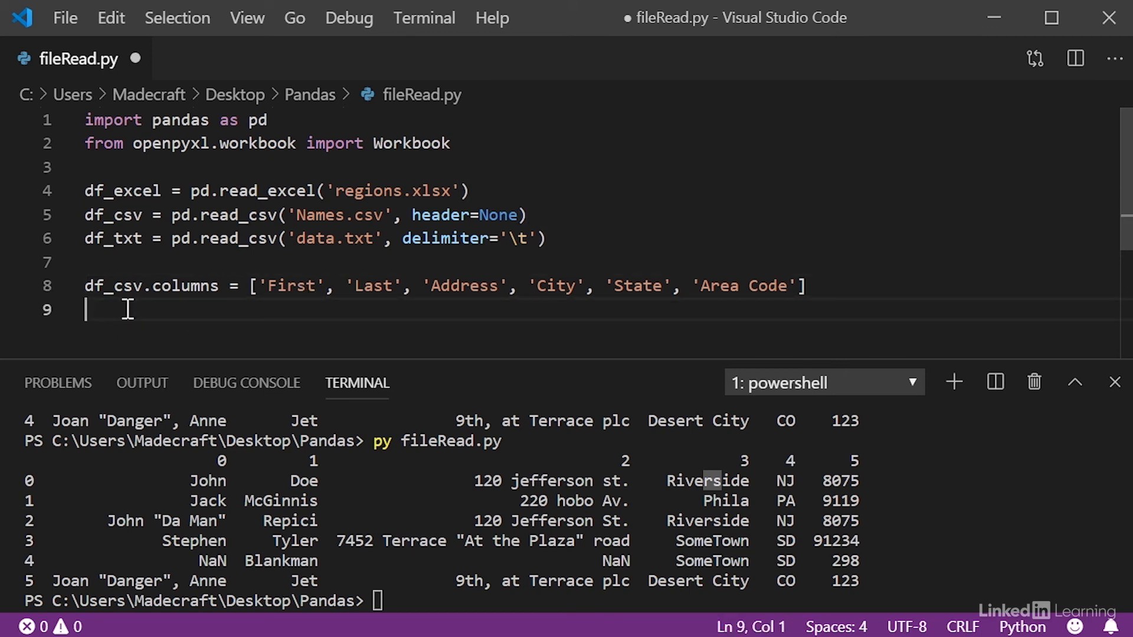
{"action": "key", "text": "Enter"}
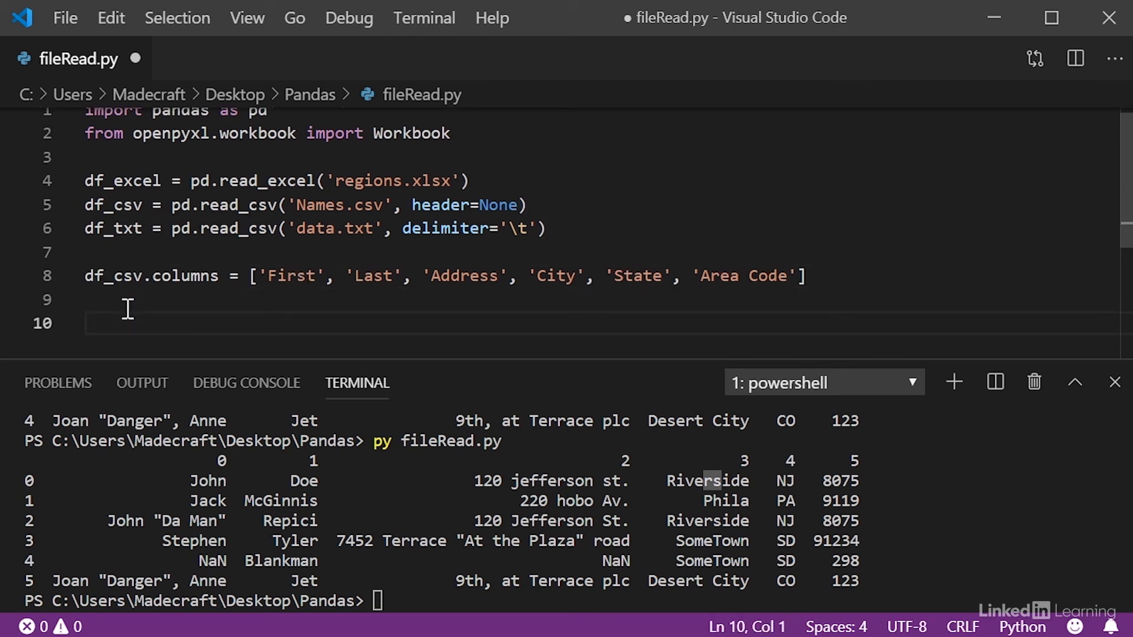
{"action": "type", "text": "df_csv.to_excel("}
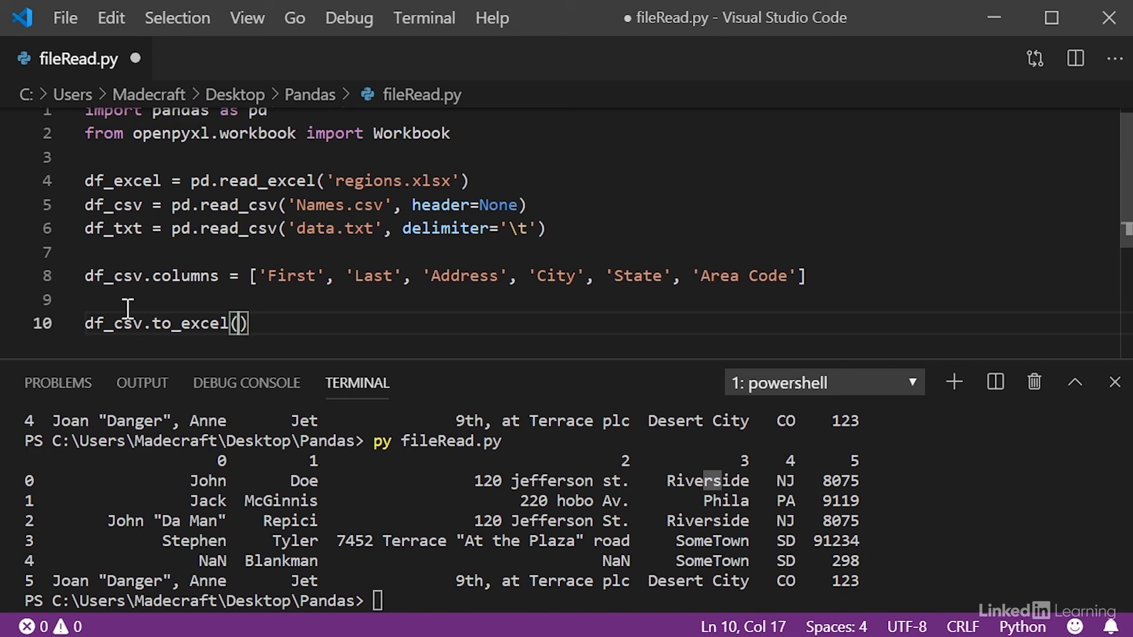
{"action": "type", "text": "'"}
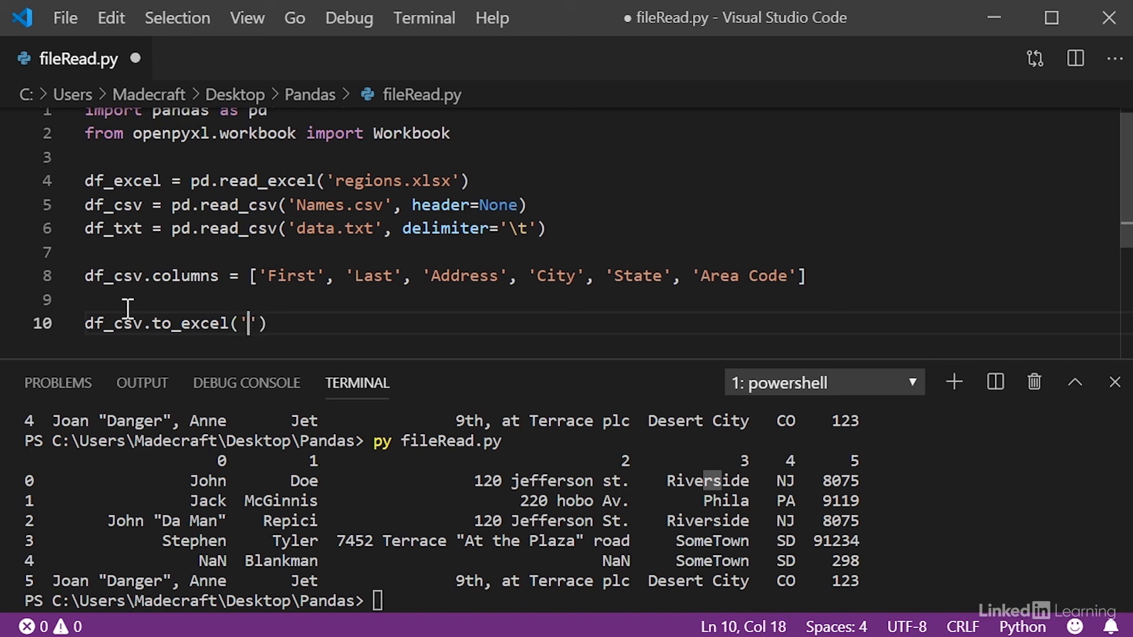
{"action": "type", "text": "modified.xlsx"}
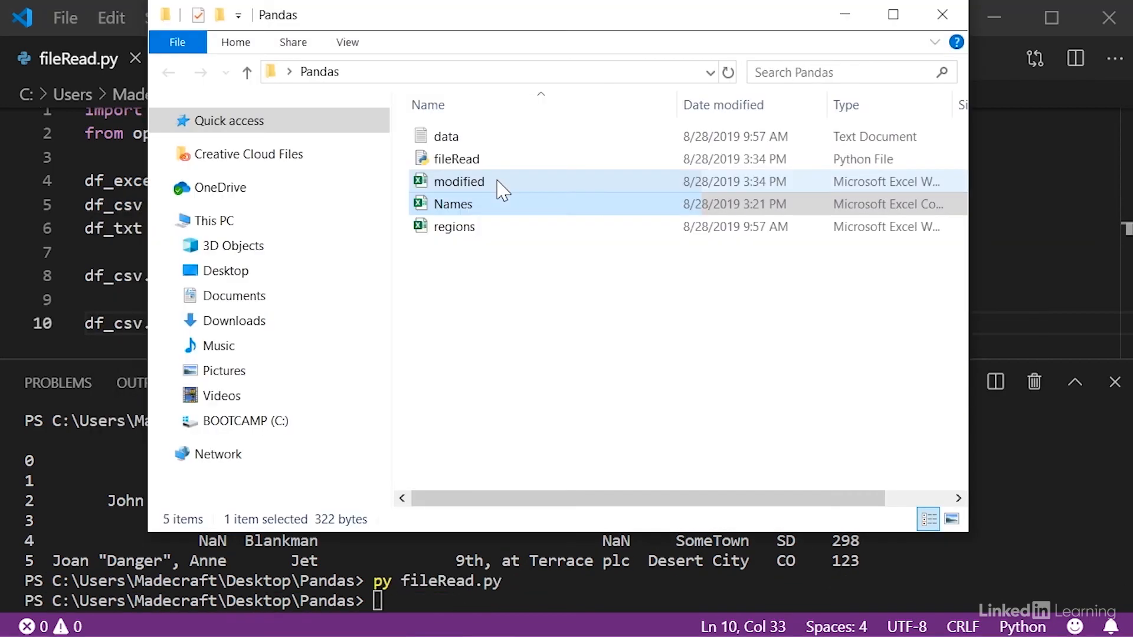
{"action": "double_click", "coordinate": [459, 182]}
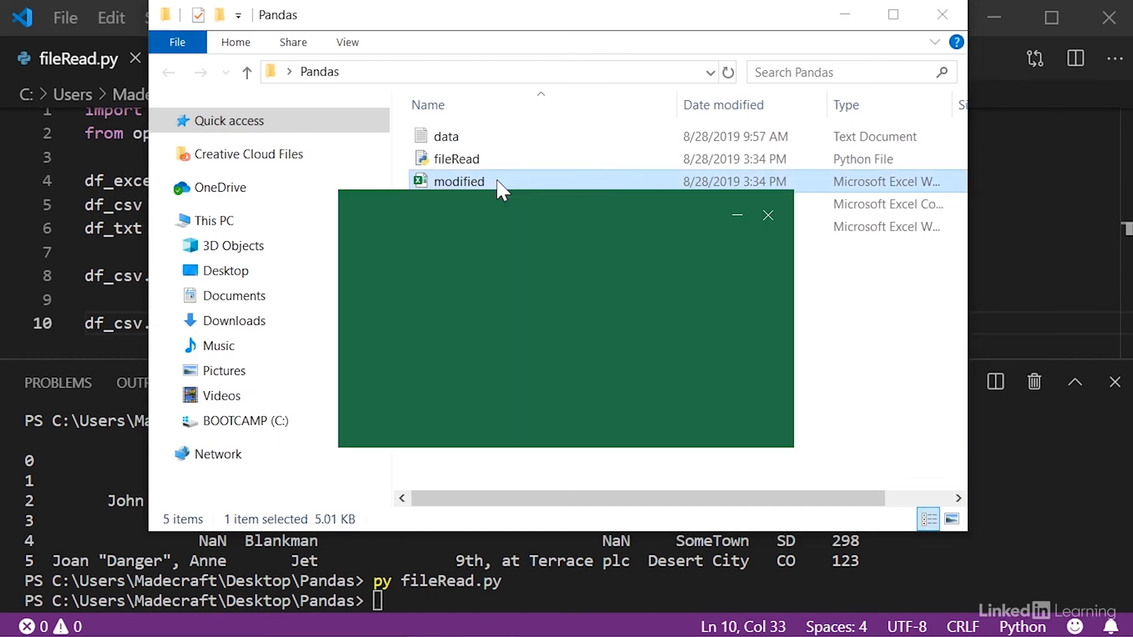
{"action": "double_click", "coordinate": [459, 182]}
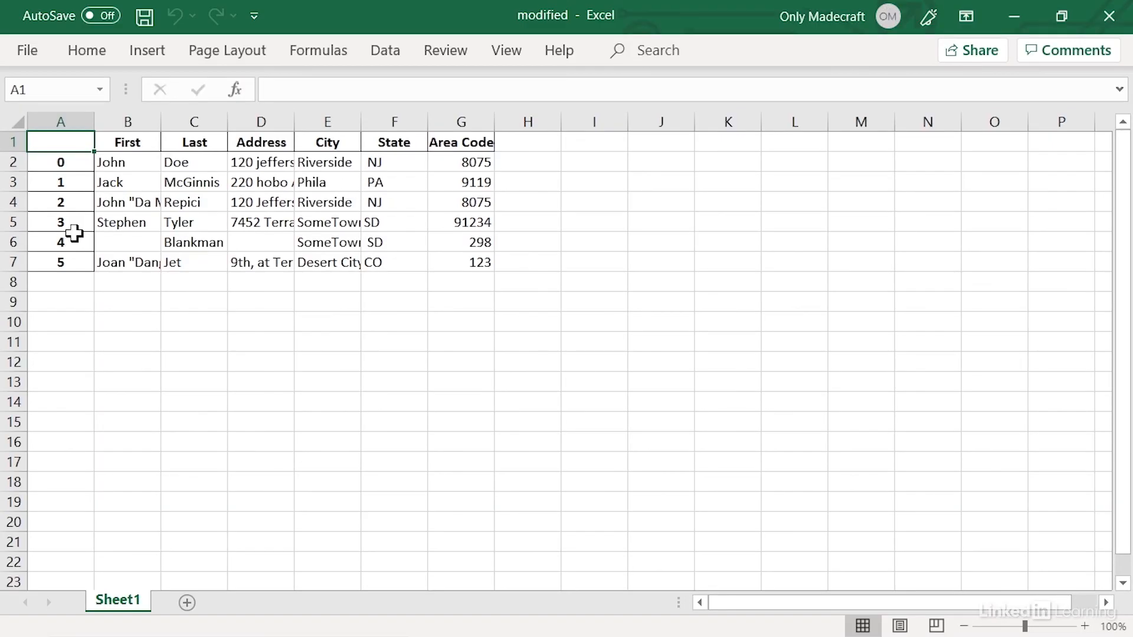
{"action": "left_click_drag", "start_coordinate": [61, 161], "coordinate": [61, 282]}
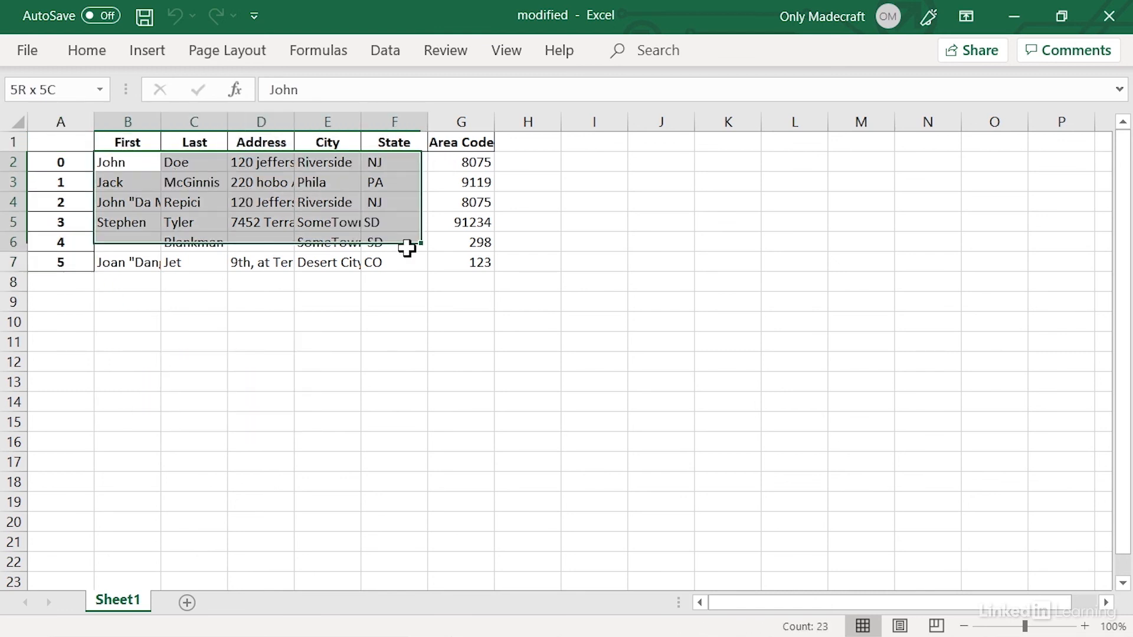
{"action": "left_click_drag", "start_coordinate": [407, 249], "coordinate": [444, 262]}
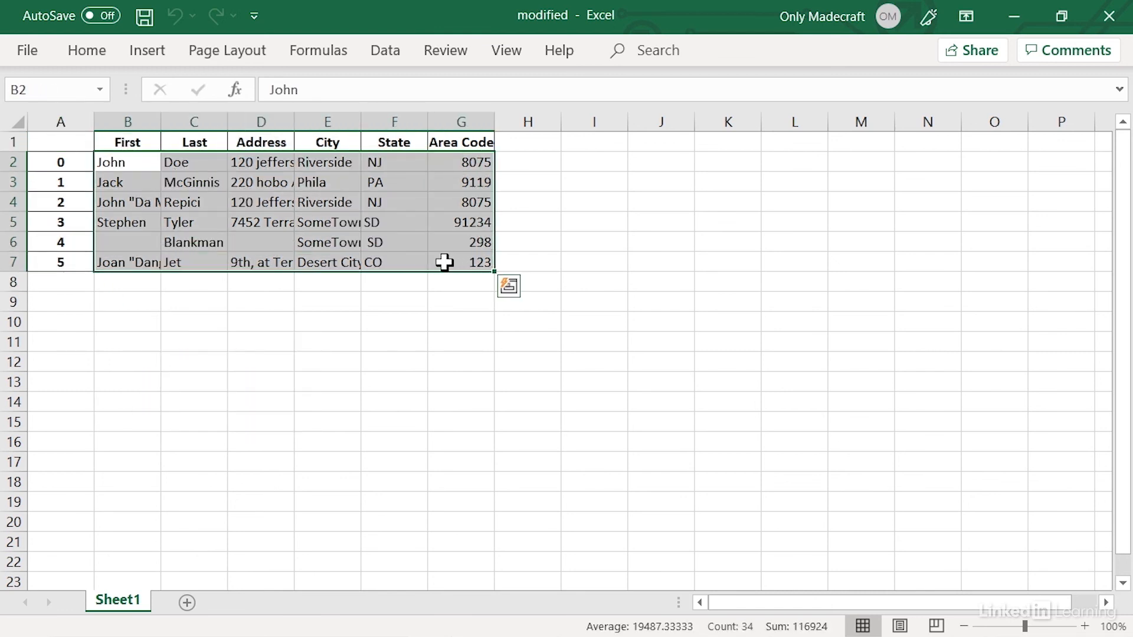